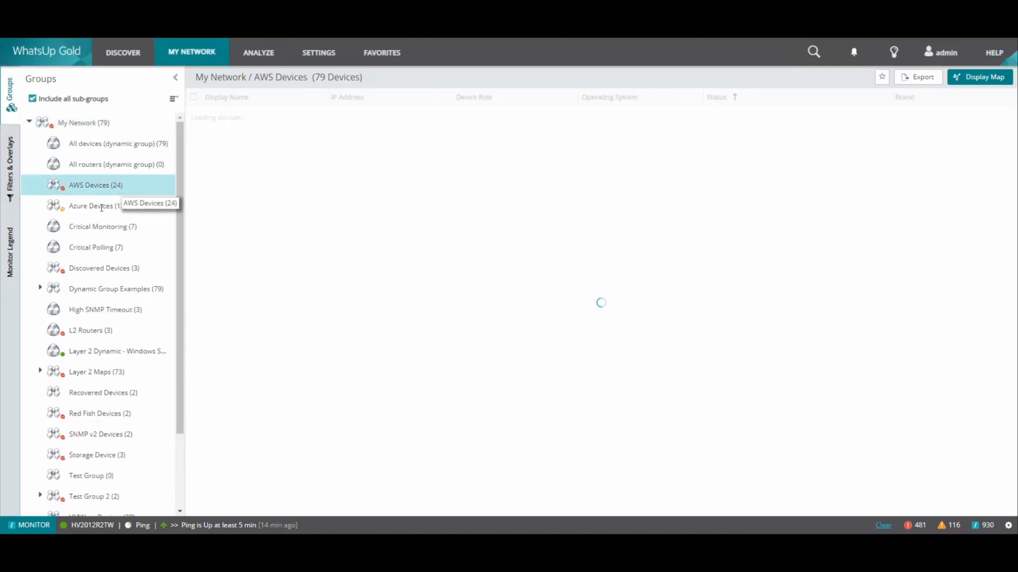
Browse the Azure Devices group, then show the full My Network device list
click(91, 206)
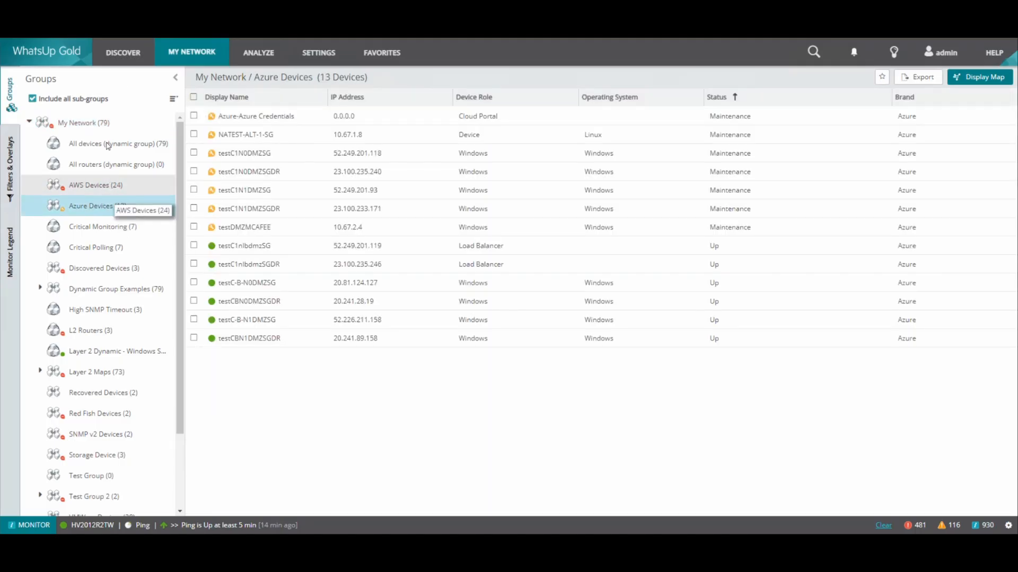
click(84, 122)
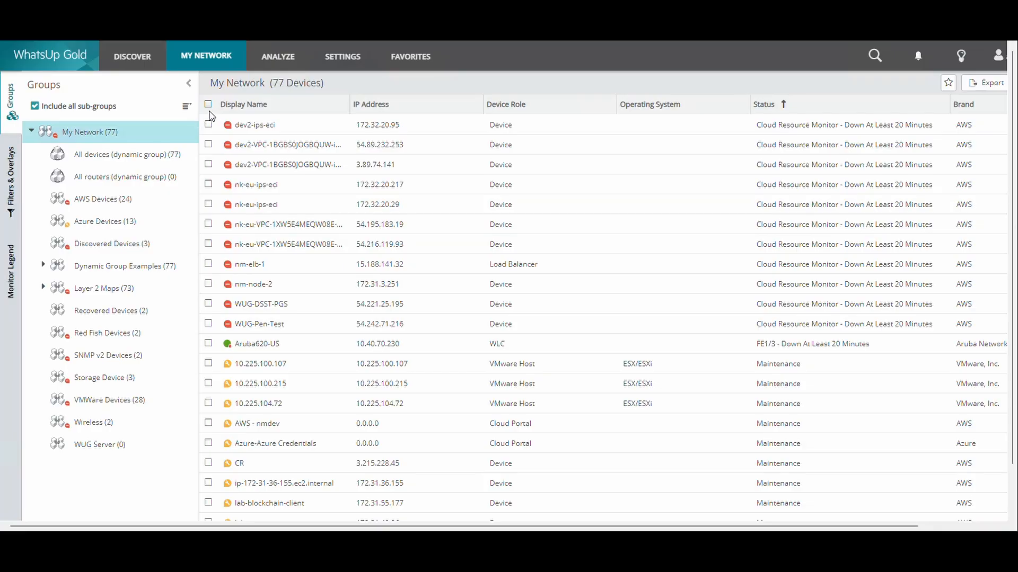
Add a static group 'Test Group' under My Network and view its empty contents
click(187, 106)
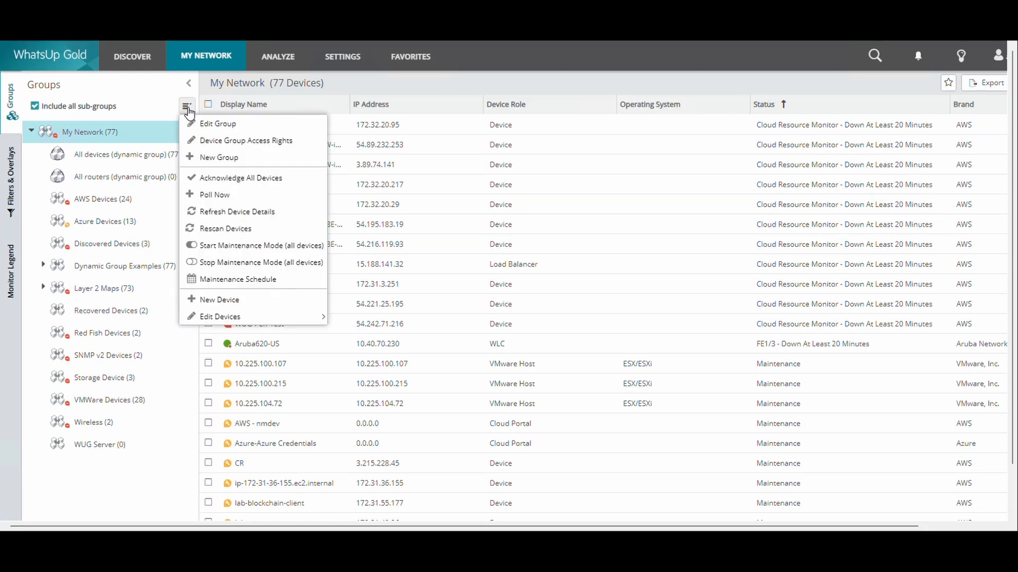
click(219, 157)
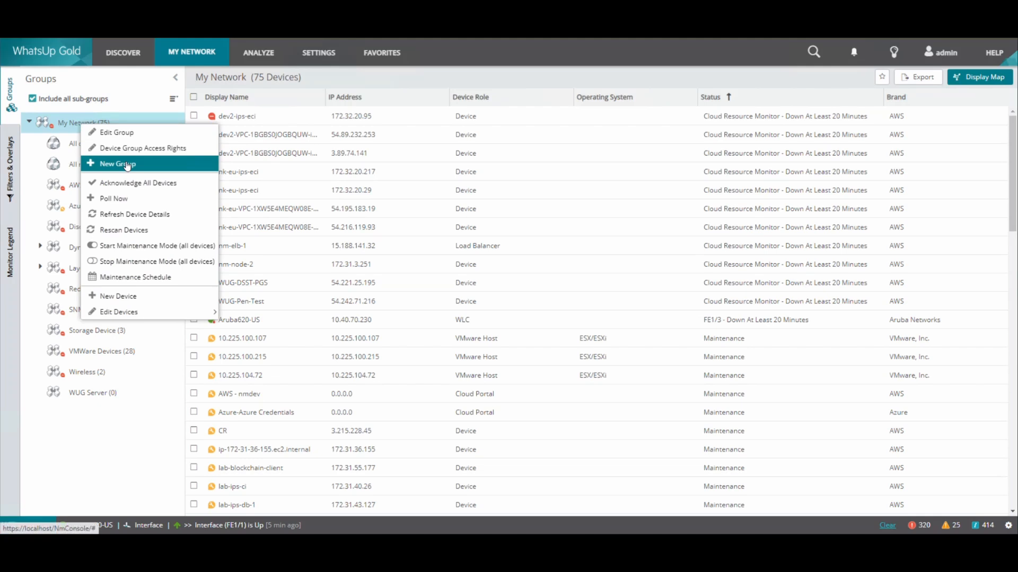
click(118, 164)
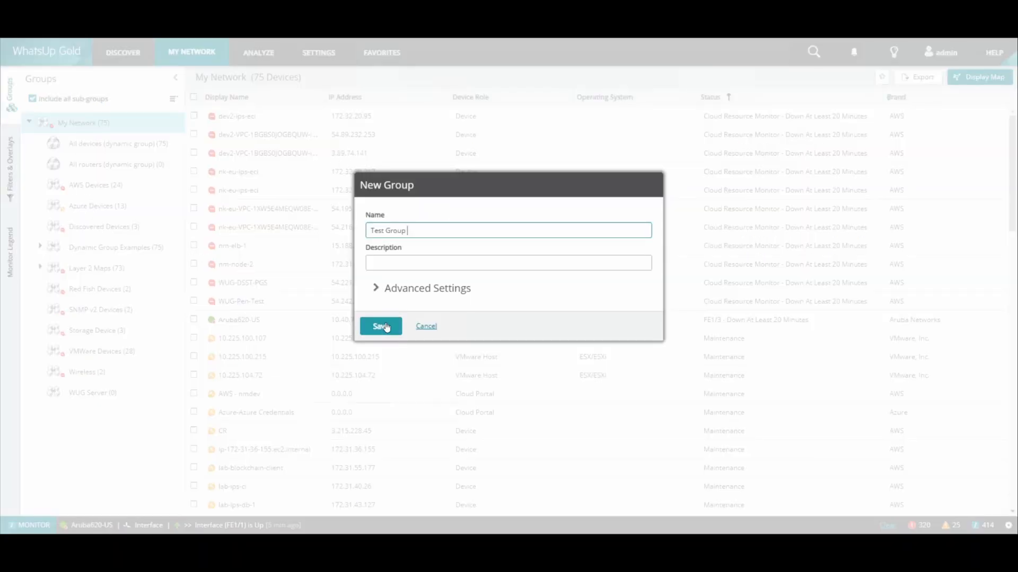
click(381, 325)
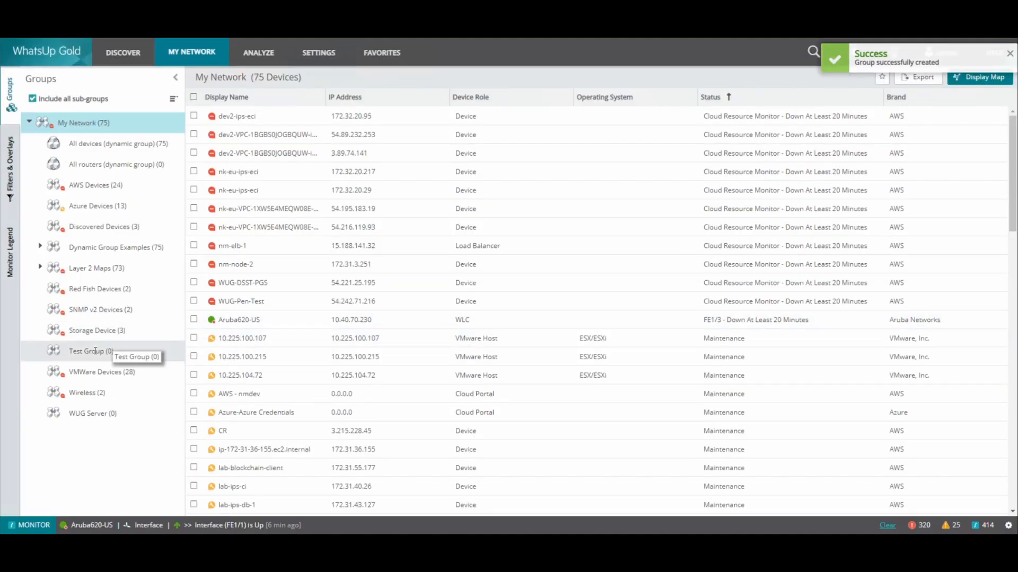
click(90, 351)
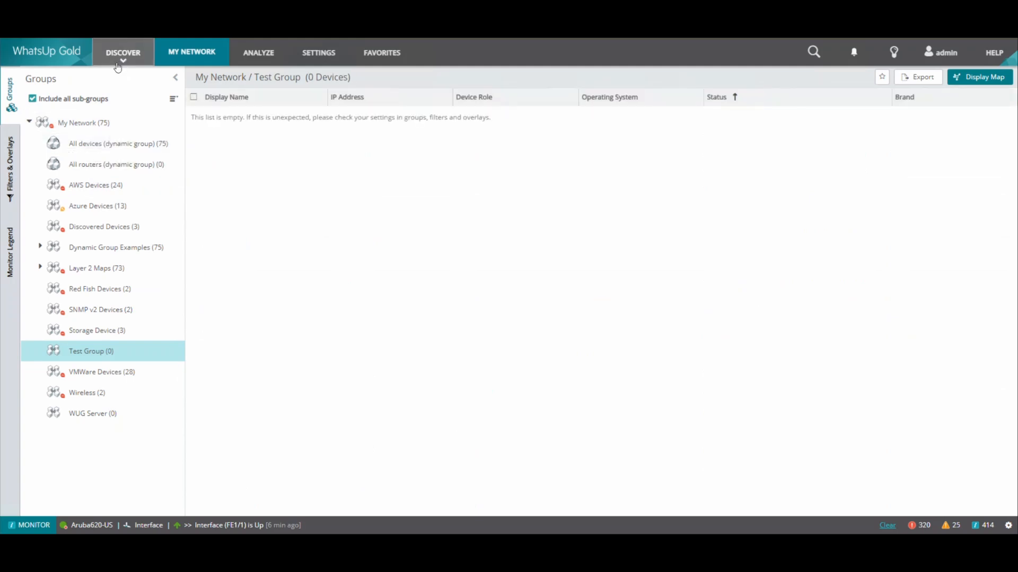
Start monitoring the two discovered devices and create a destination group 'Test Group 2'
click(122, 52)
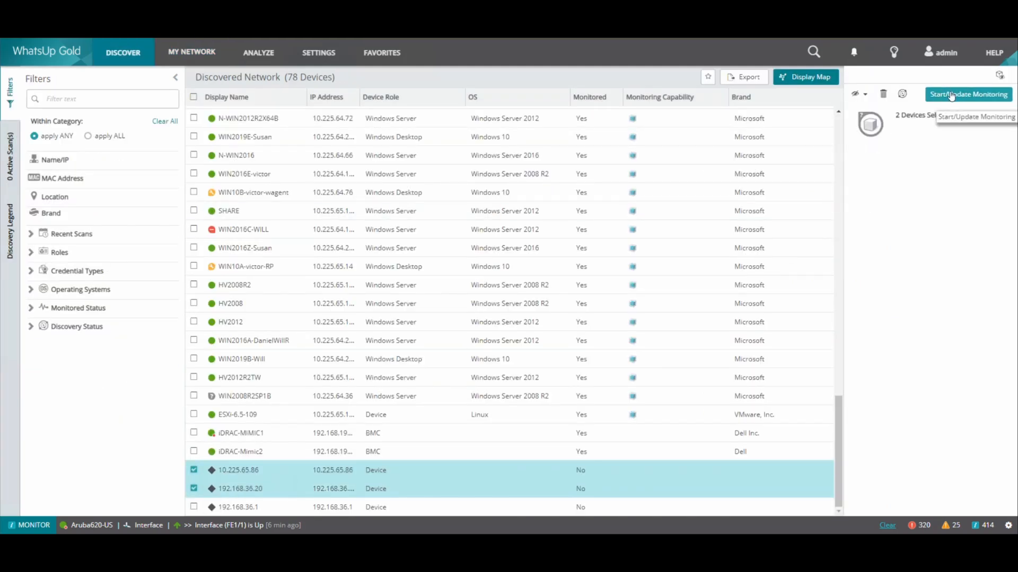
click(968, 94)
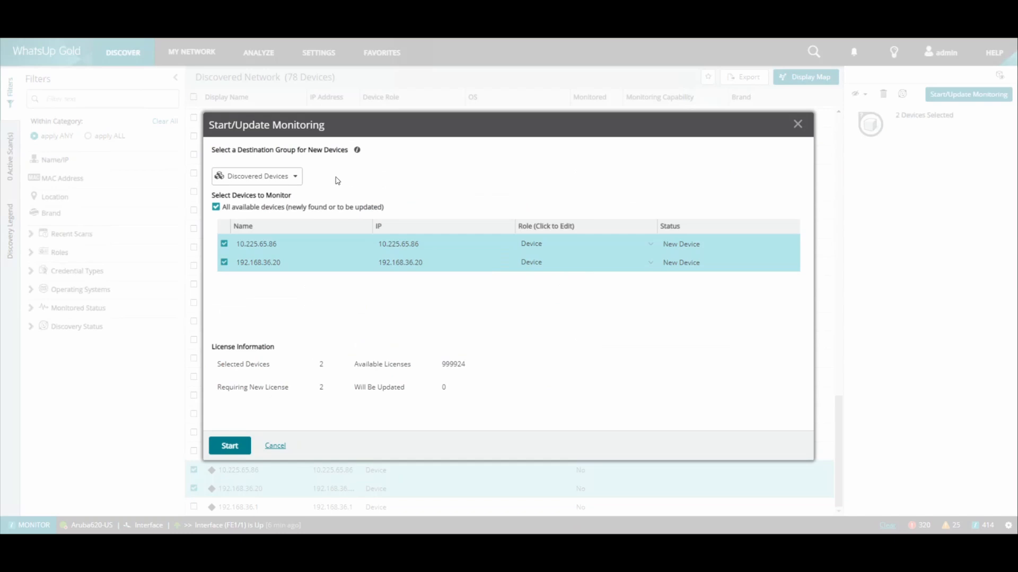
click(255, 176)
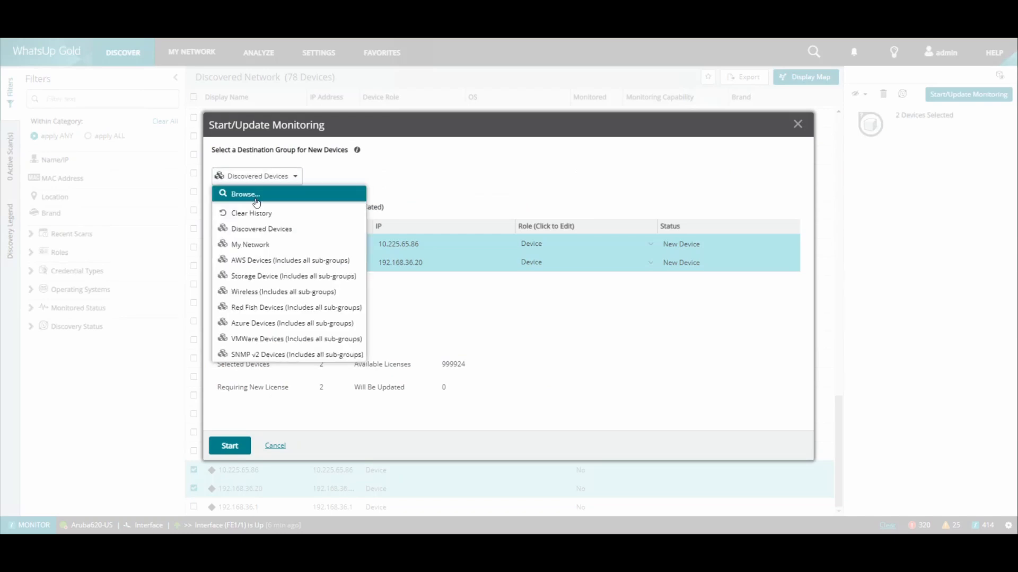
click(245, 194)
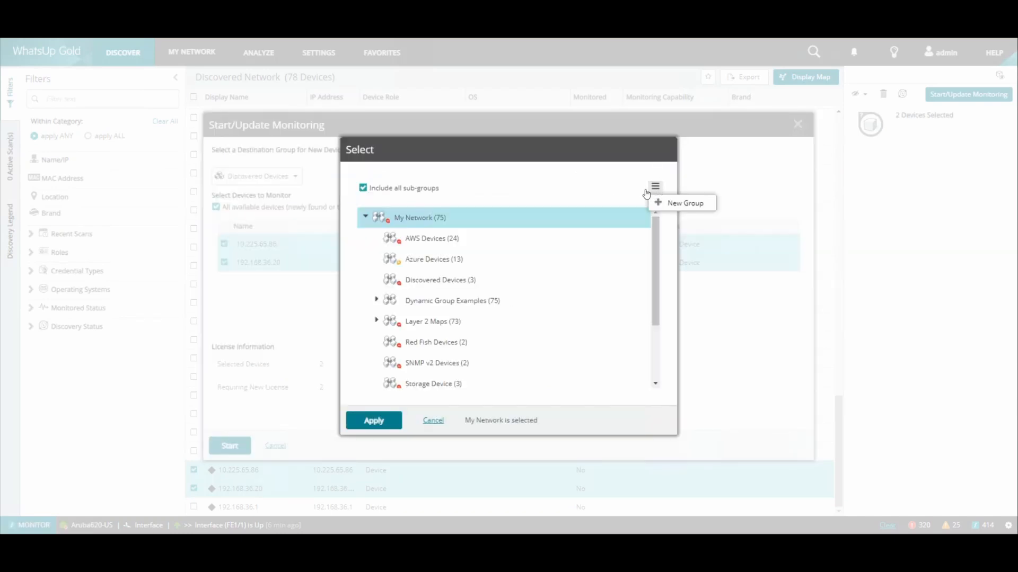
click(684, 202)
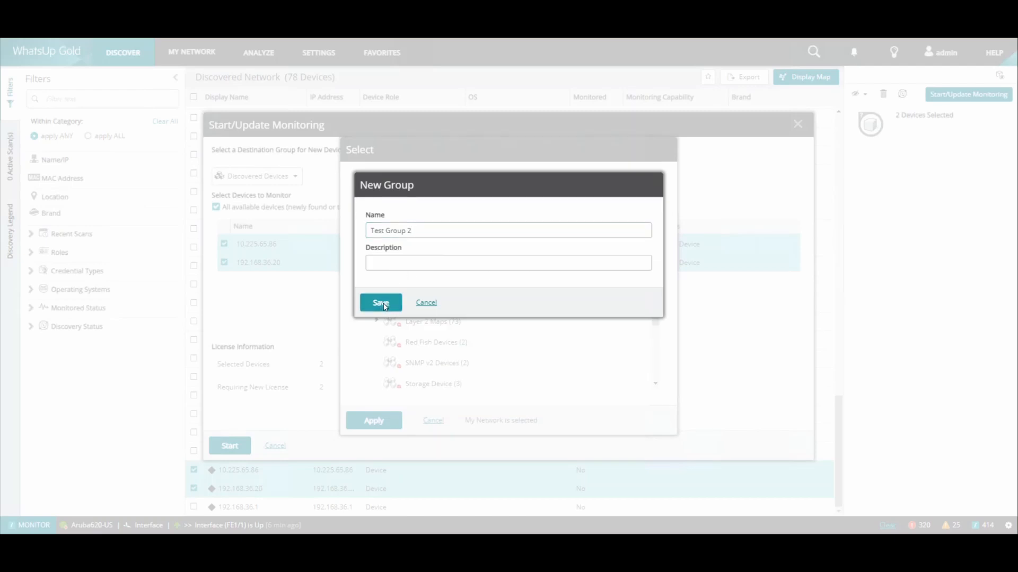
click(381, 303)
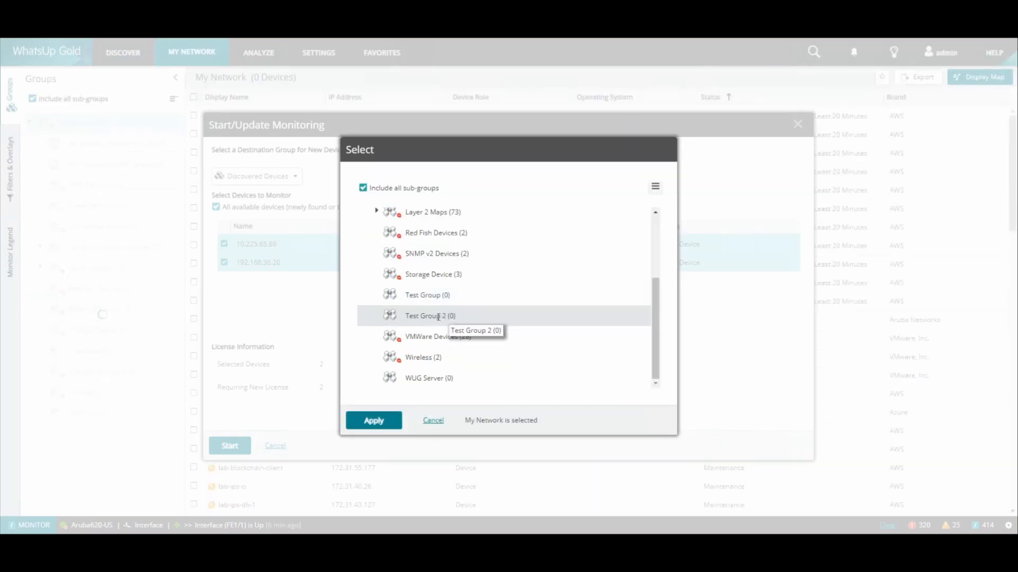
Apply Test Group 2 as the destination and begin monitoring both devices
click(373, 419)
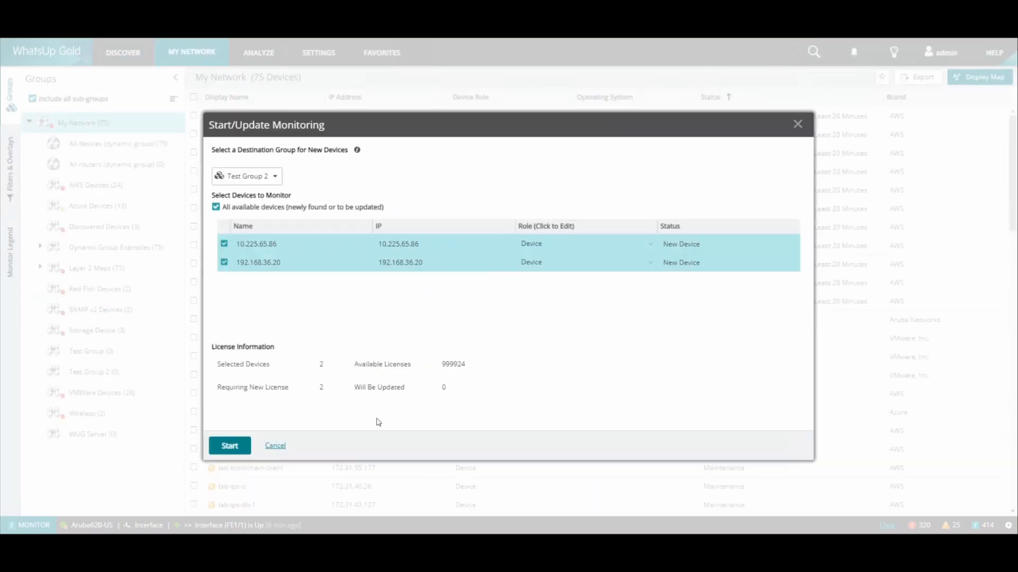
click(229, 446)
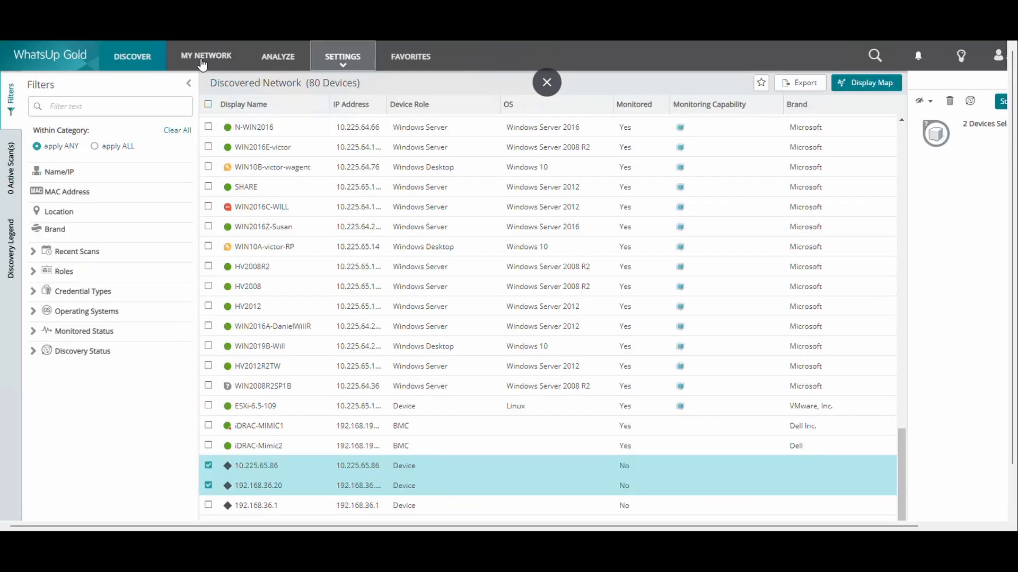
click(206, 57)
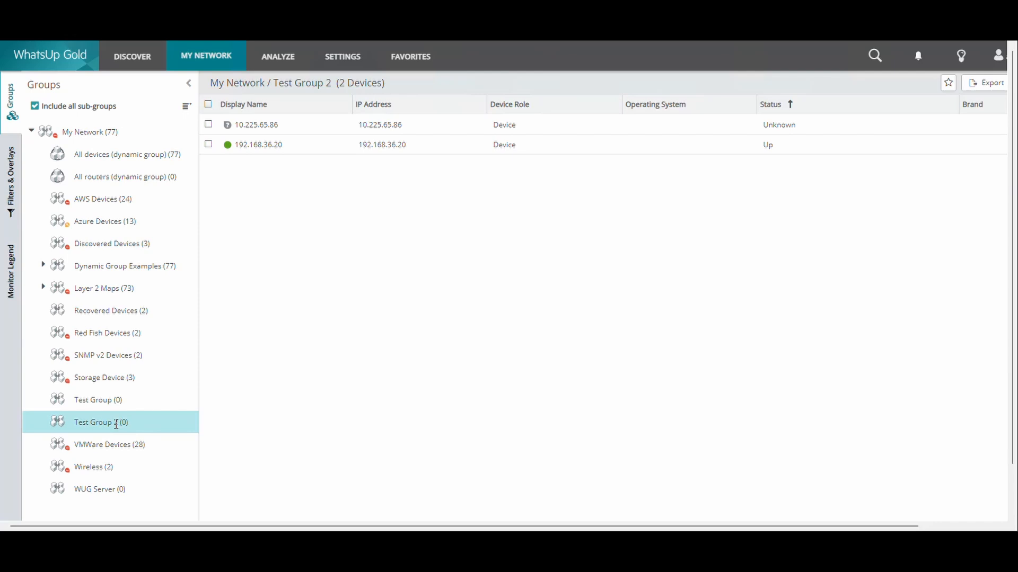
mouse_move(98, 422)
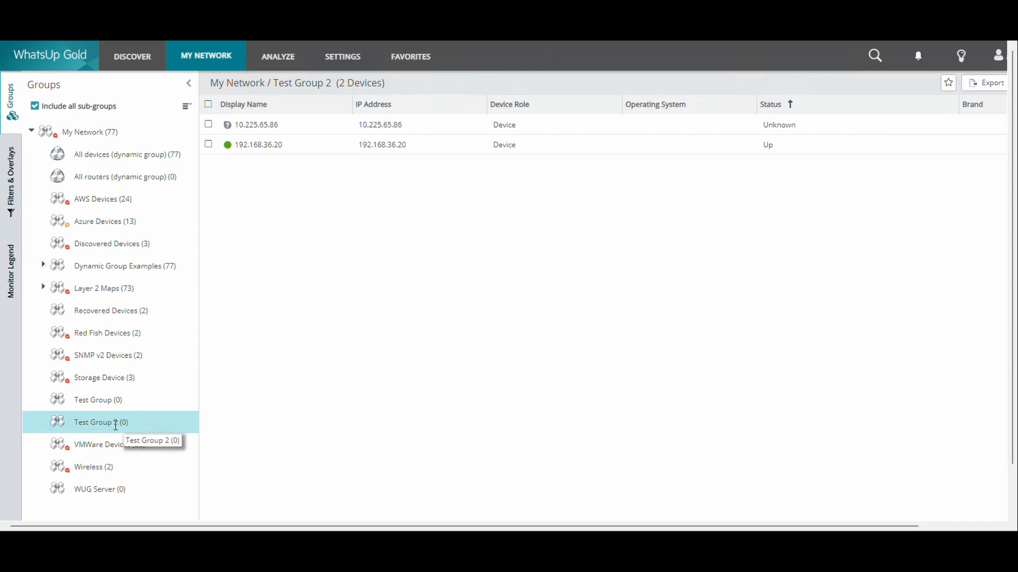
Create a sub-group 'Sub Group Test' inside Test Group 2
right_click(101, 422)
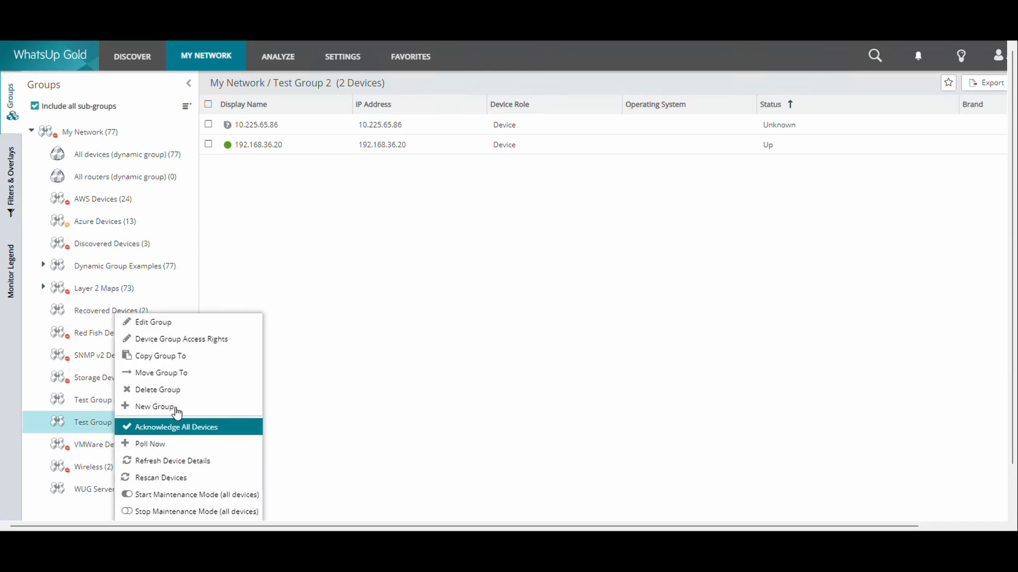
click(155, 407)
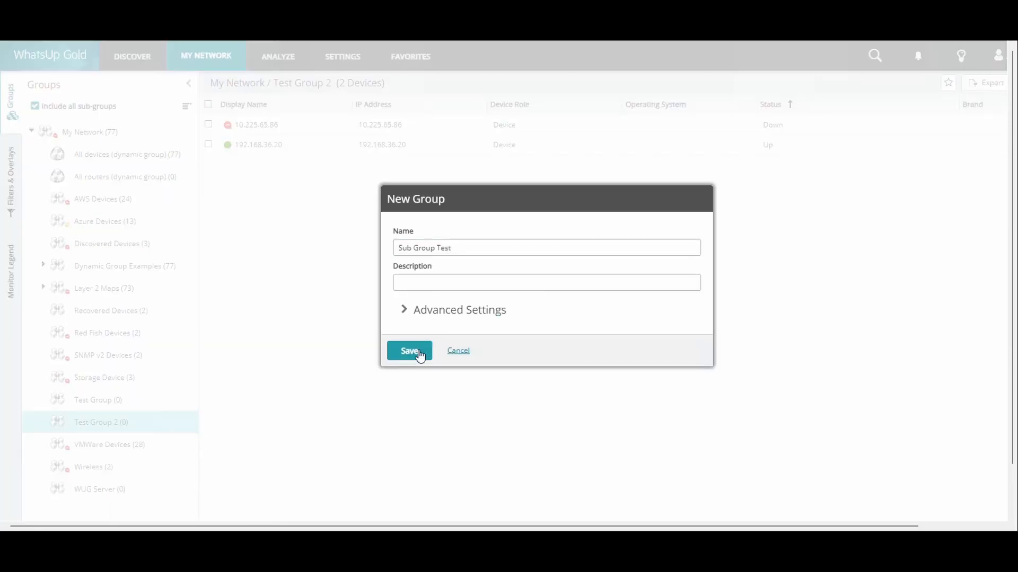
click(409, 350)
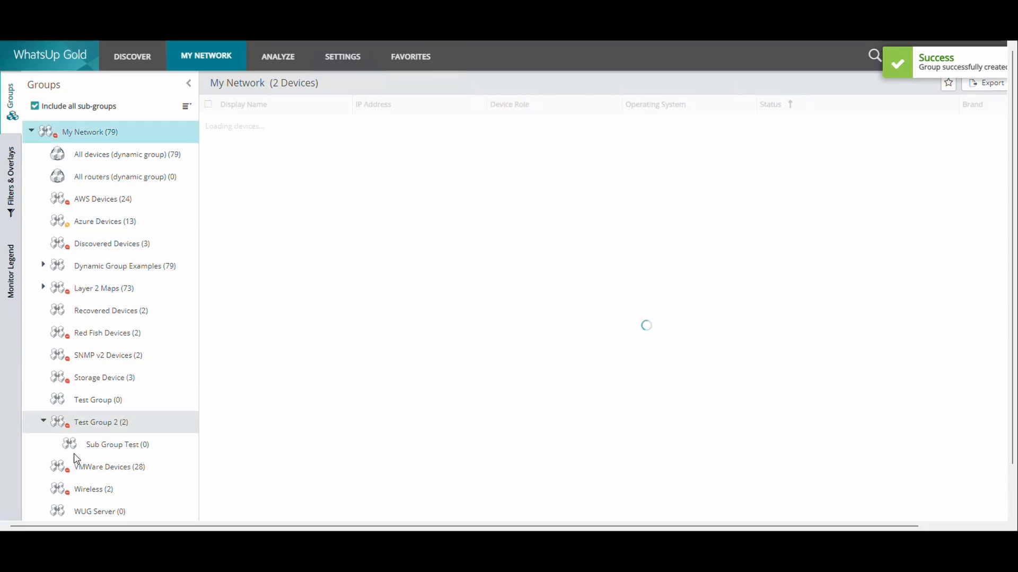
Collapse Test Group 2, browse SNMP v2 Devices and Storage Device, then open My Network
click(108, 333)
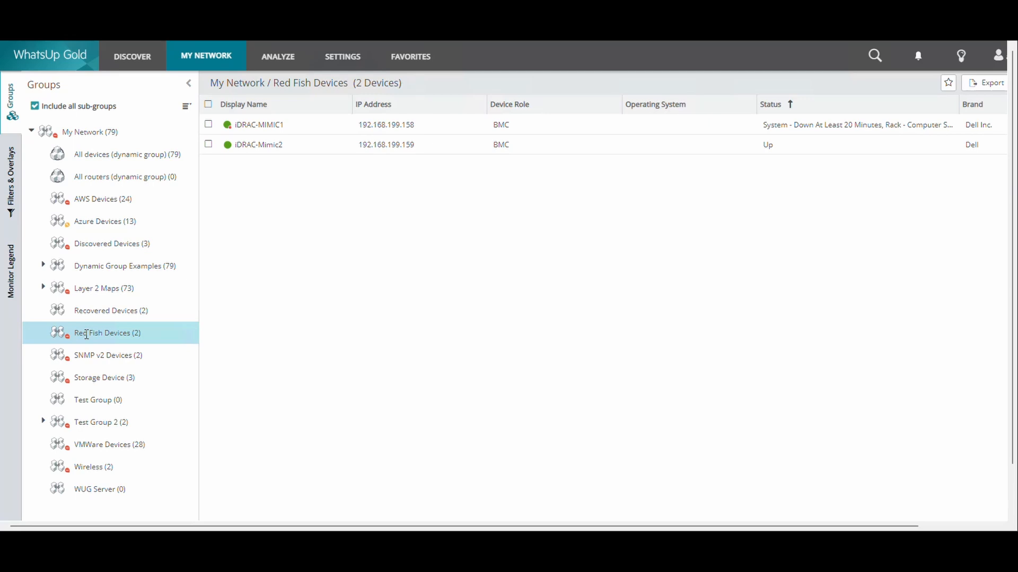
click(107, 355)
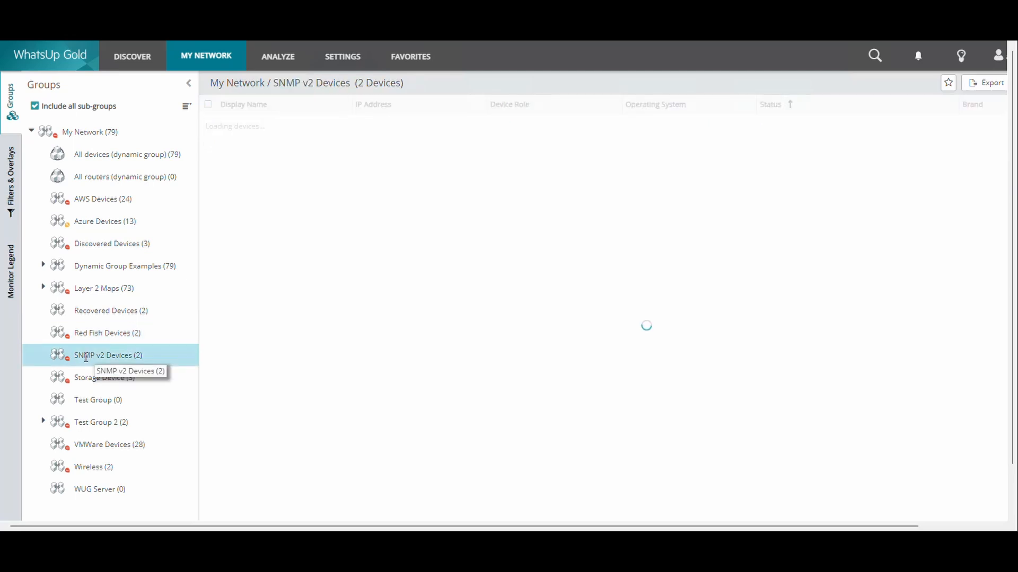
click(104, 378)
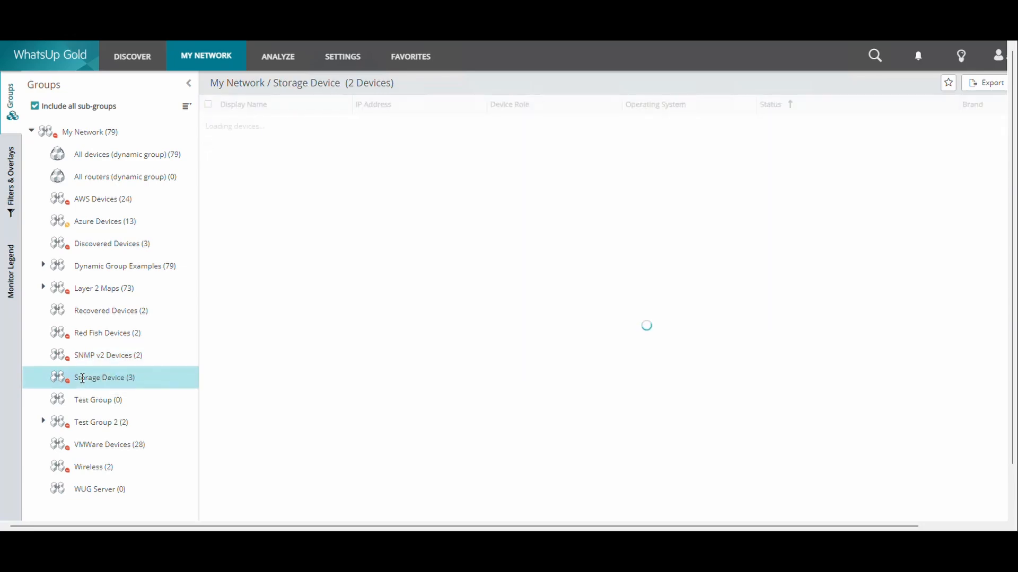
click(90, 132)
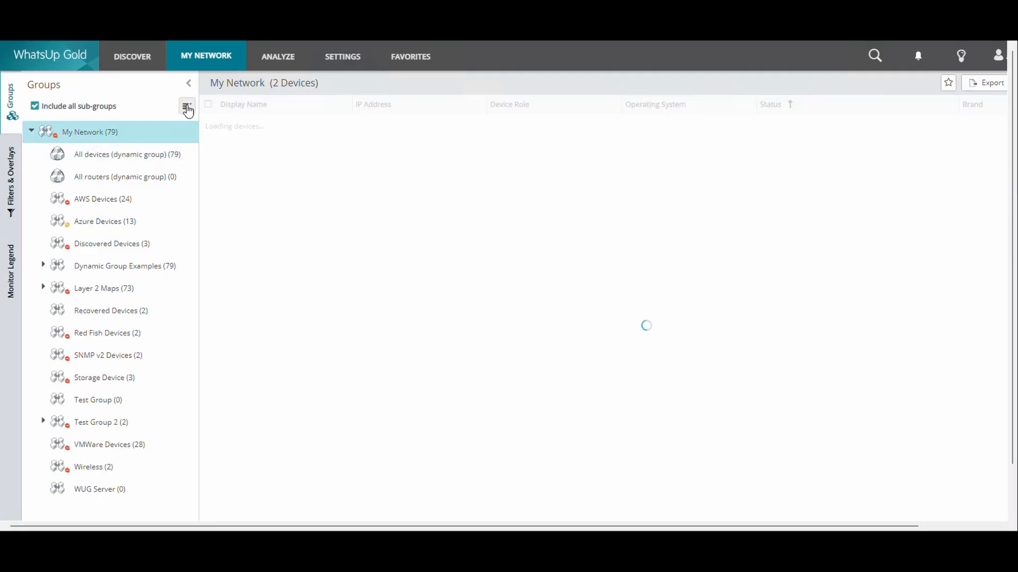
Start a new group 'Layer 2 Dynamic - Windows Server' as a Layer 2 dynamic group
click(187, 106)
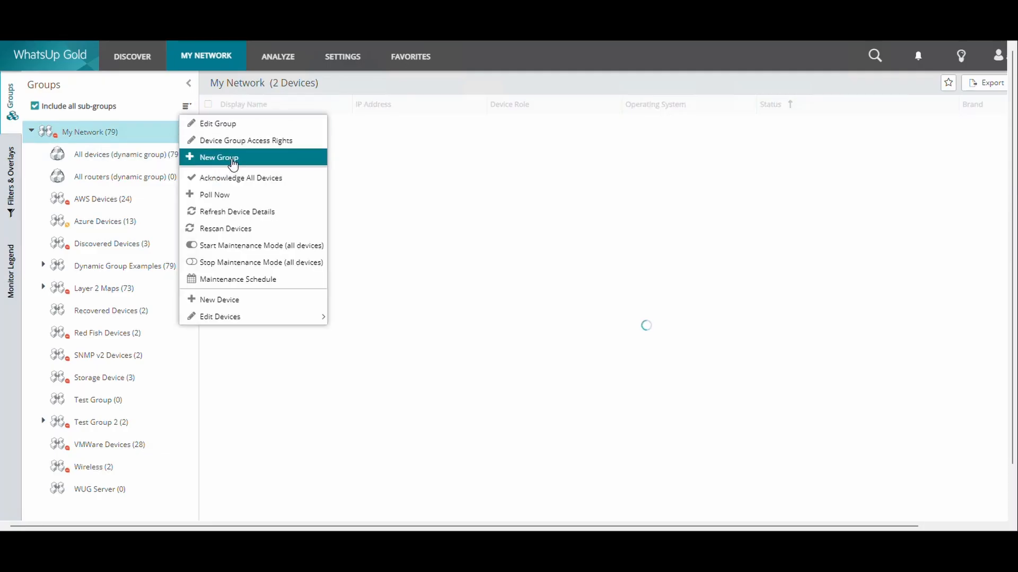
click(219, 157)
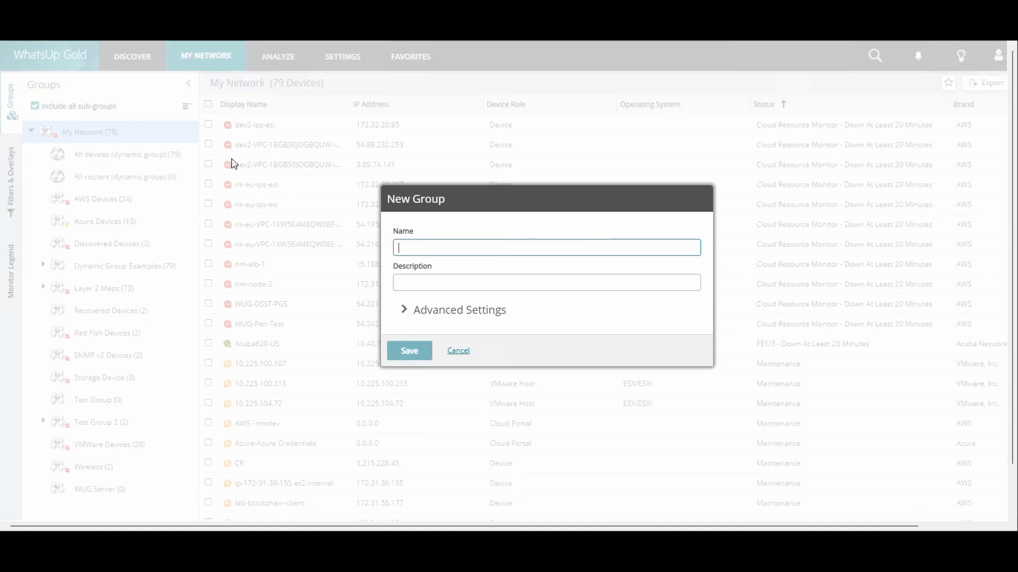
click(404, 310)
text(Layer 2 Dynamic - Windows Server)
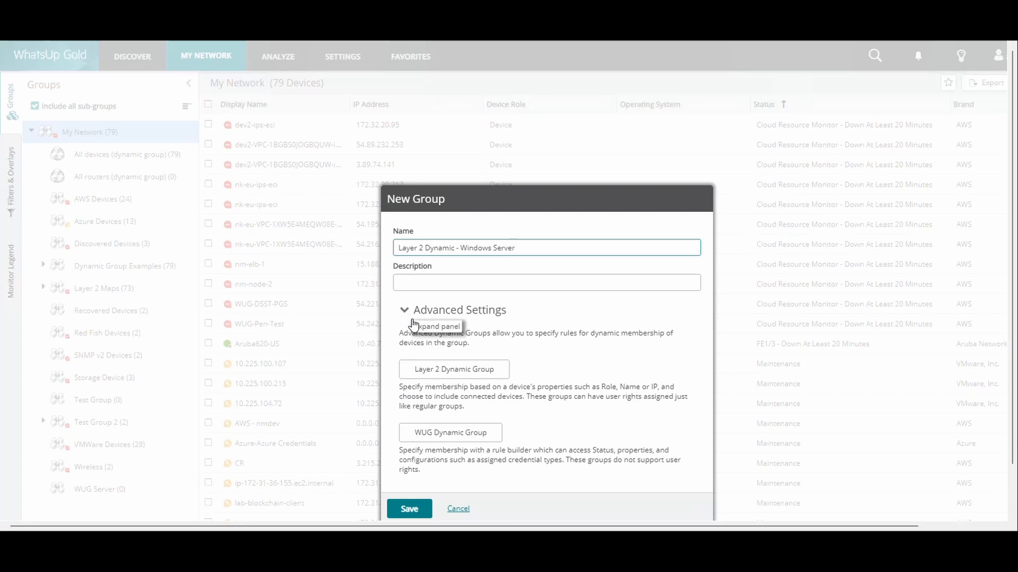
mouse_move(454, 369)
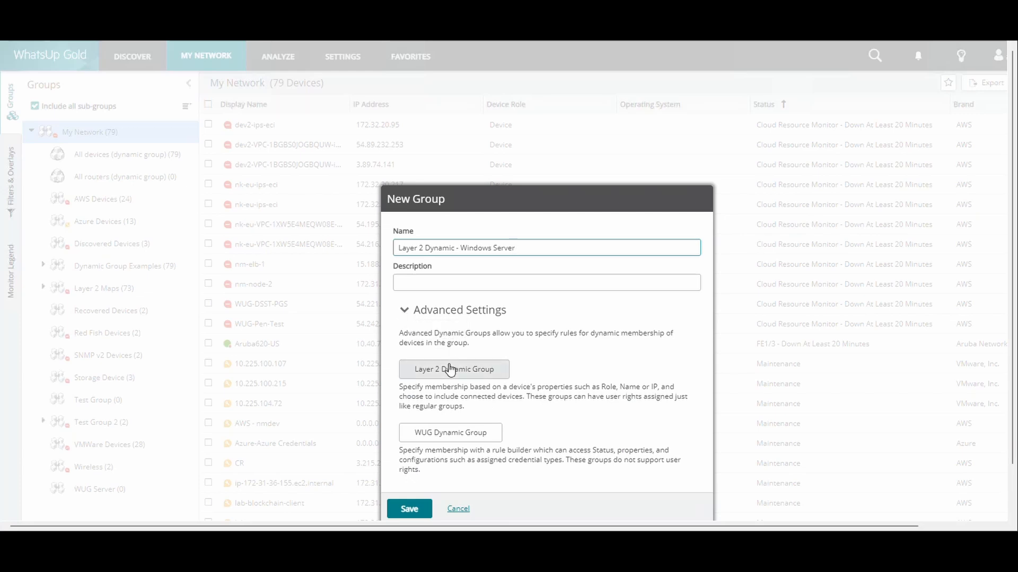
click(454, 369)
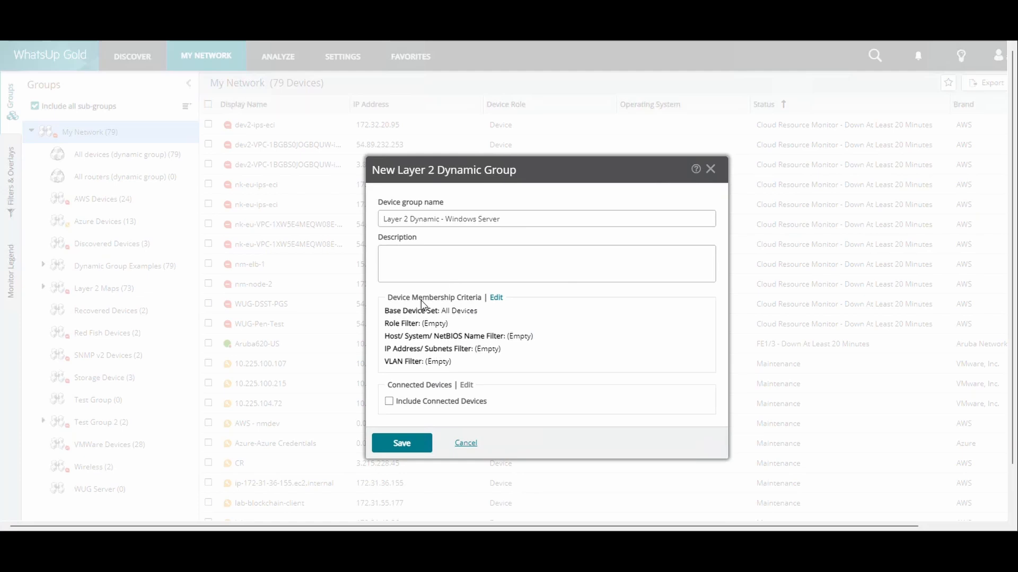
Limit its membership to the Windows Server role and save the group
click(496, 297)
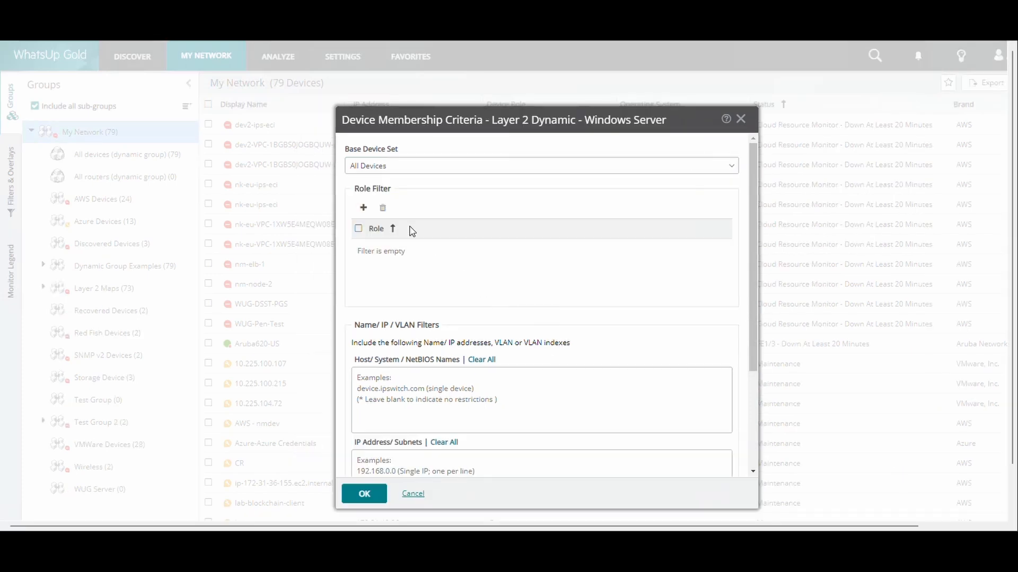
click(362, 207)
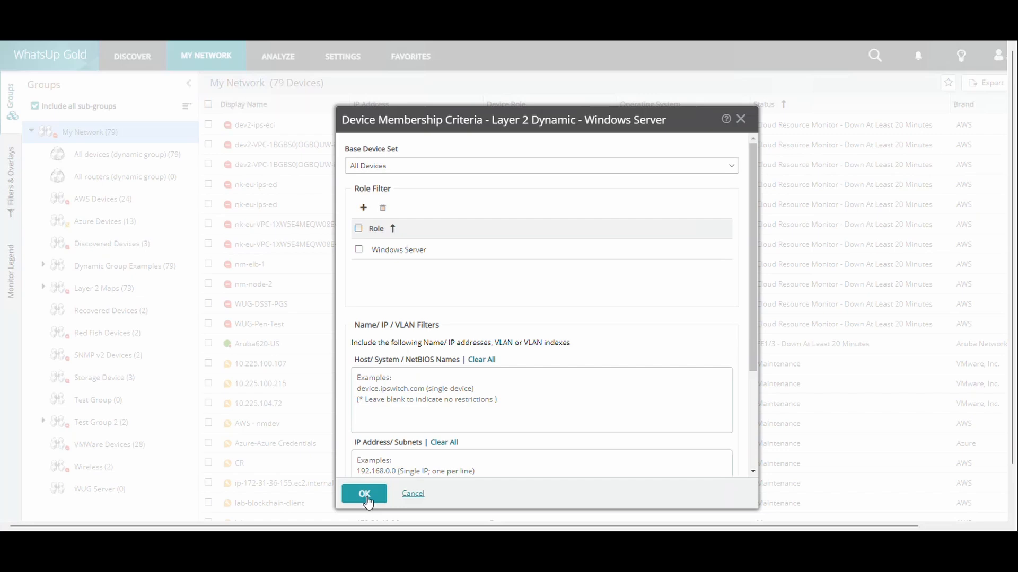
click(363, 494)
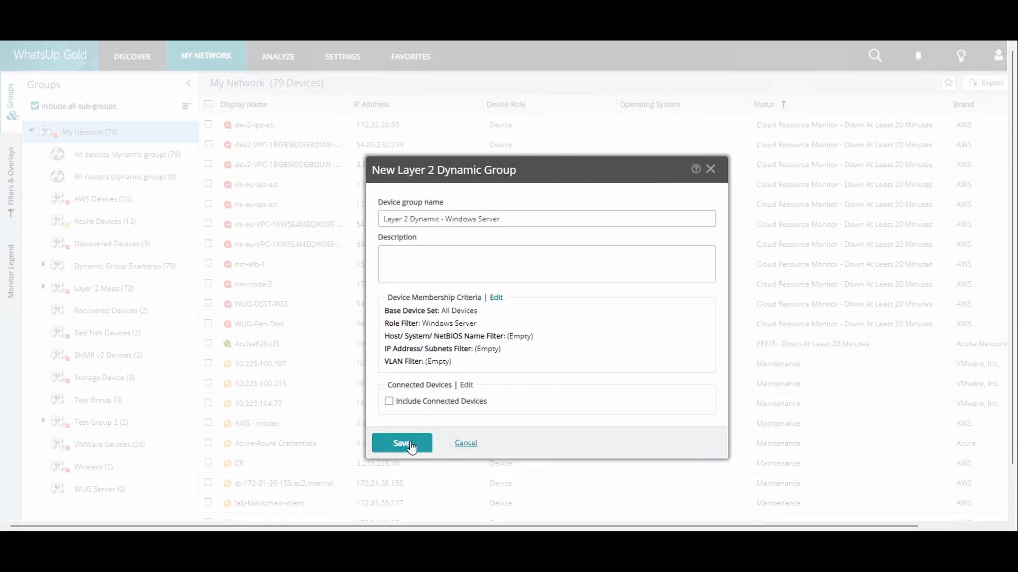
click(401, 443)
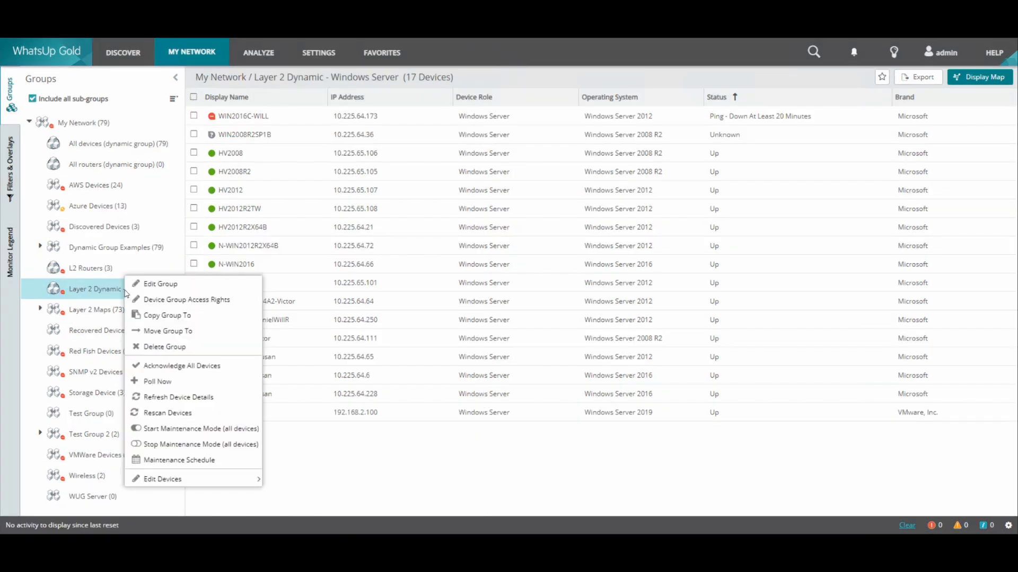
Add IP range 10.225.65.0 - 10.225.65.255 to the Windows Server group's membership criteria
click(160, 283)
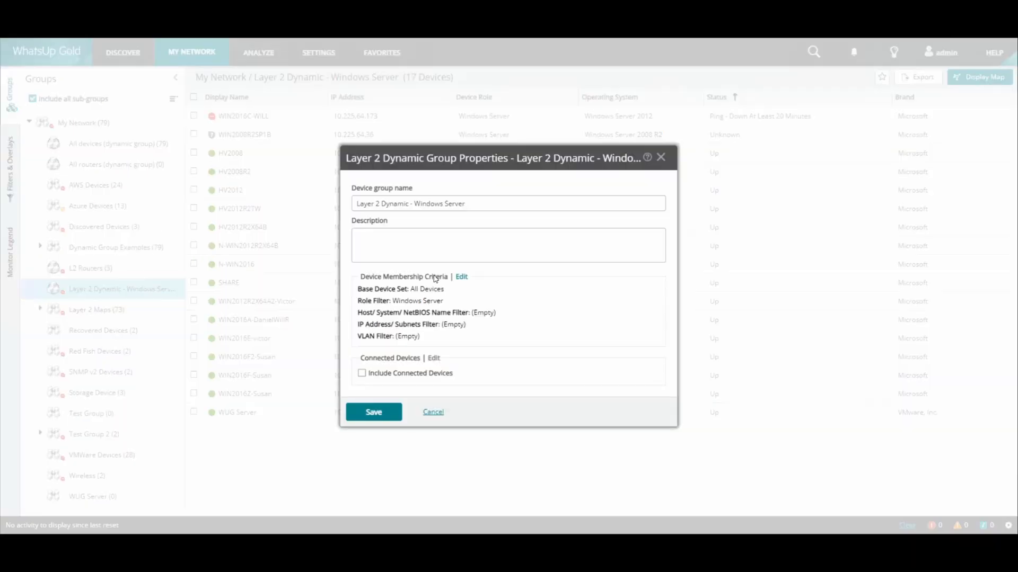
click(461, 277)
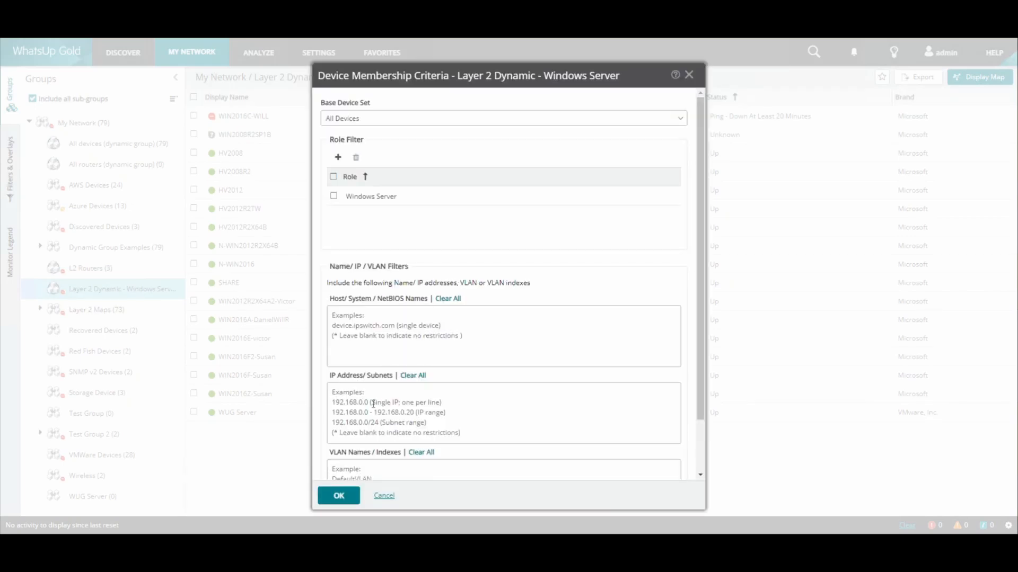
text(10.225.65.0 - 10.225.65.255)
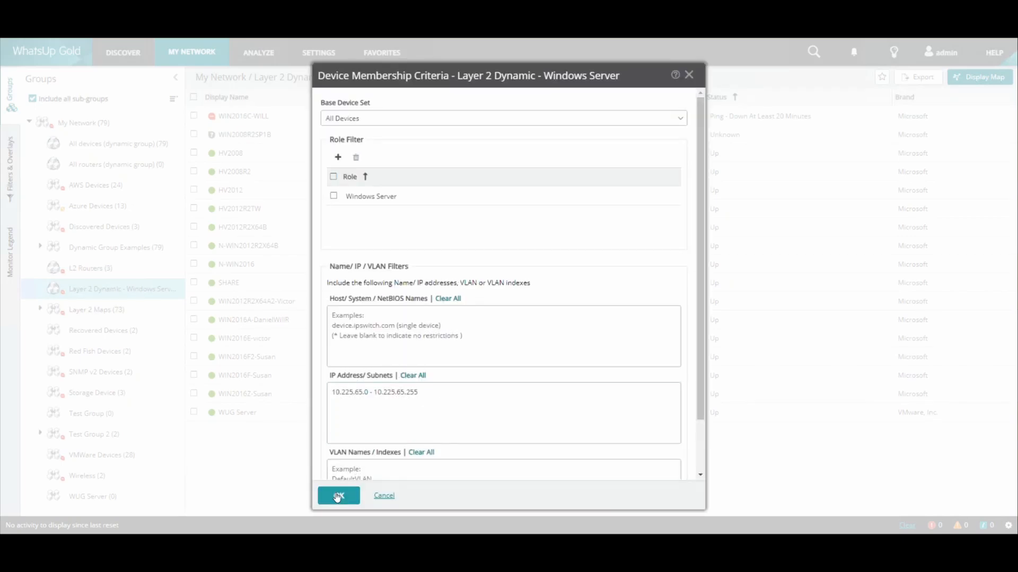
click(337, 495)
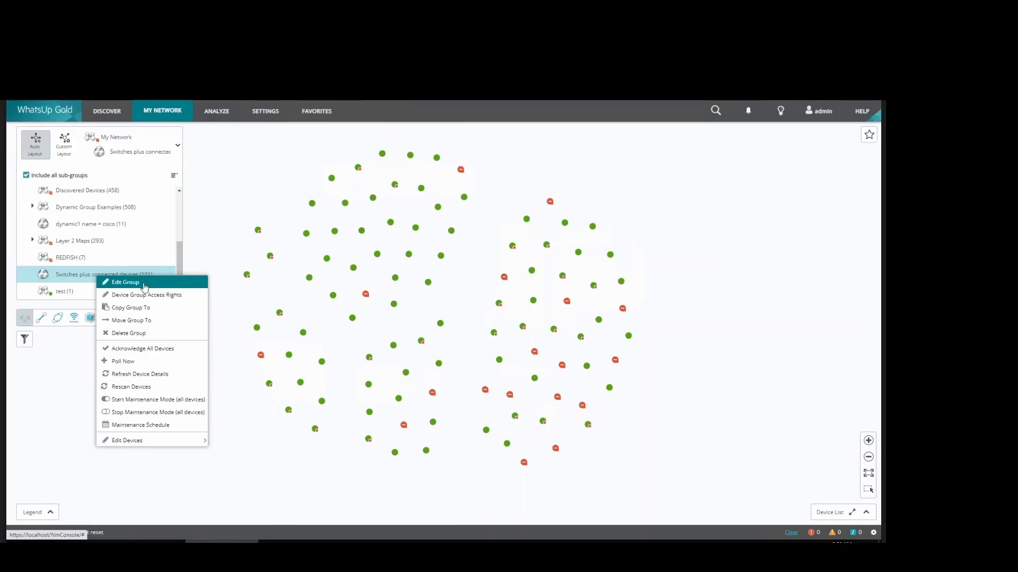
Enable Include Connected Devices on Switches plus connected devices, save, and list My Network
click(125, 282)
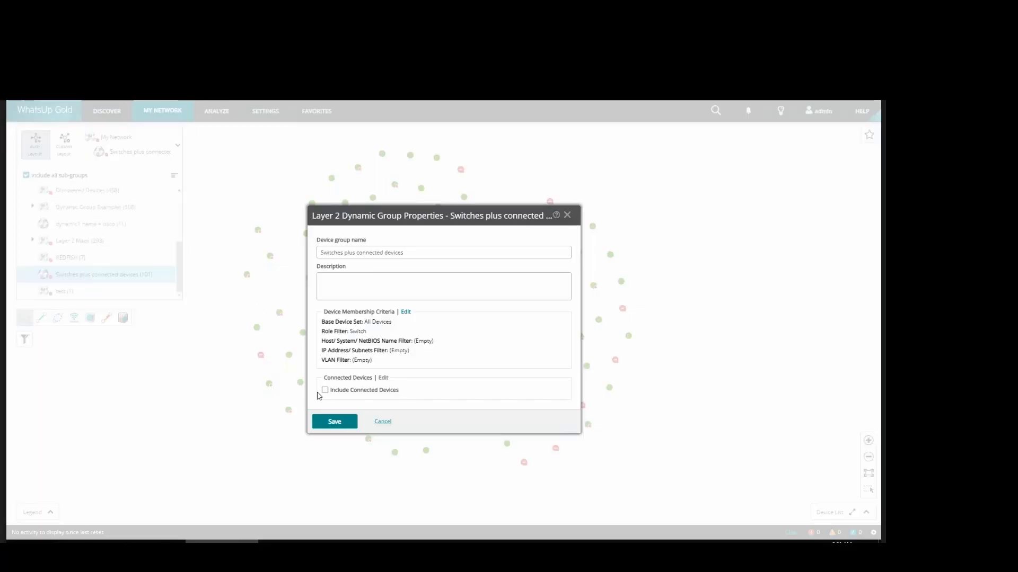
click(324, 390)
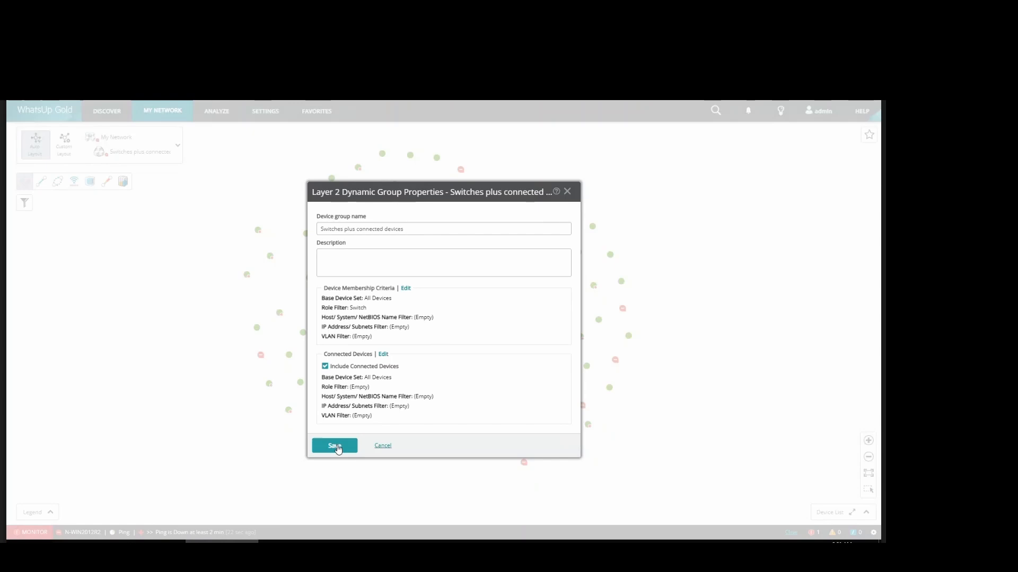
click(334, 446)
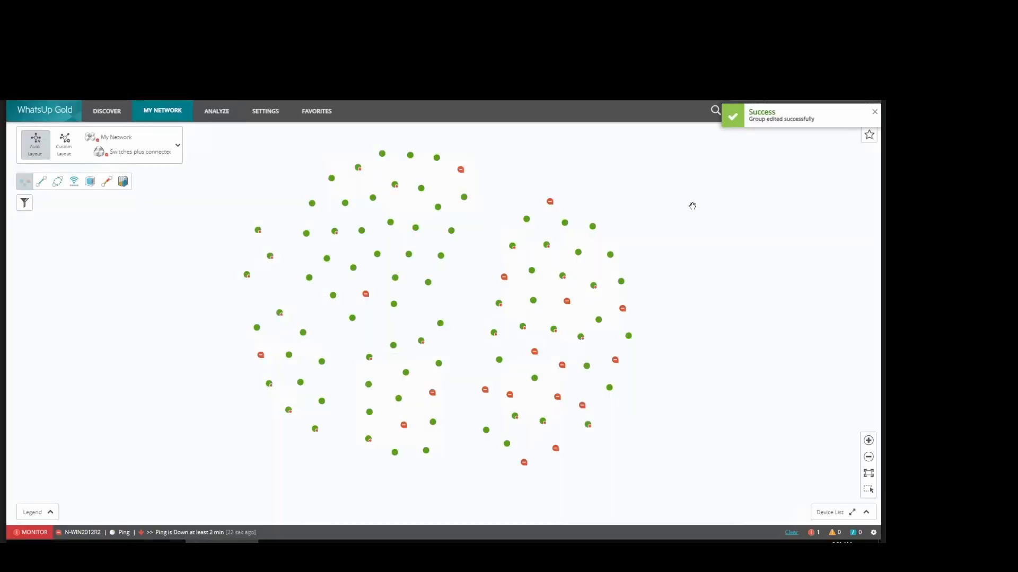
click(874, 112)
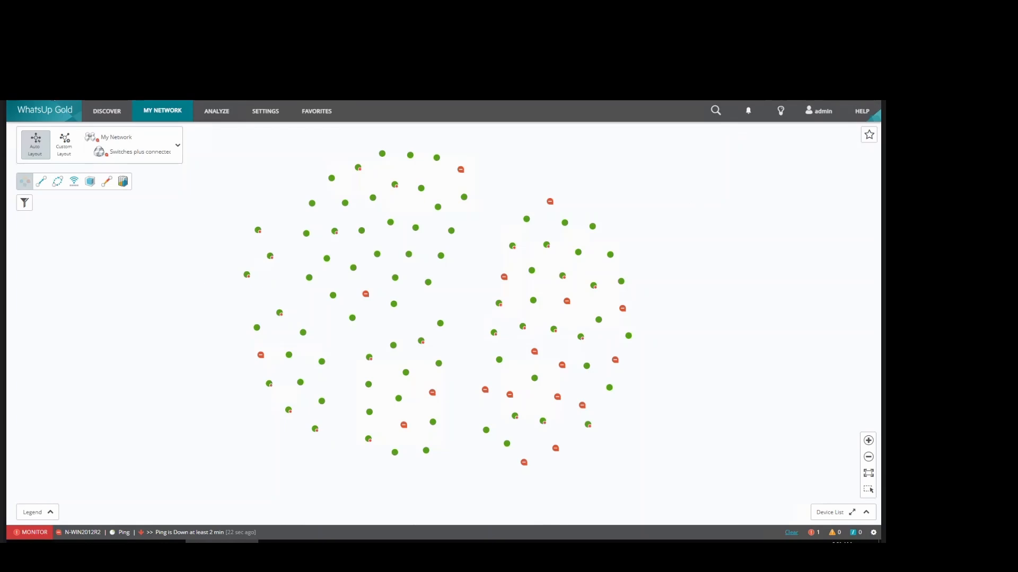
click(41, 182)
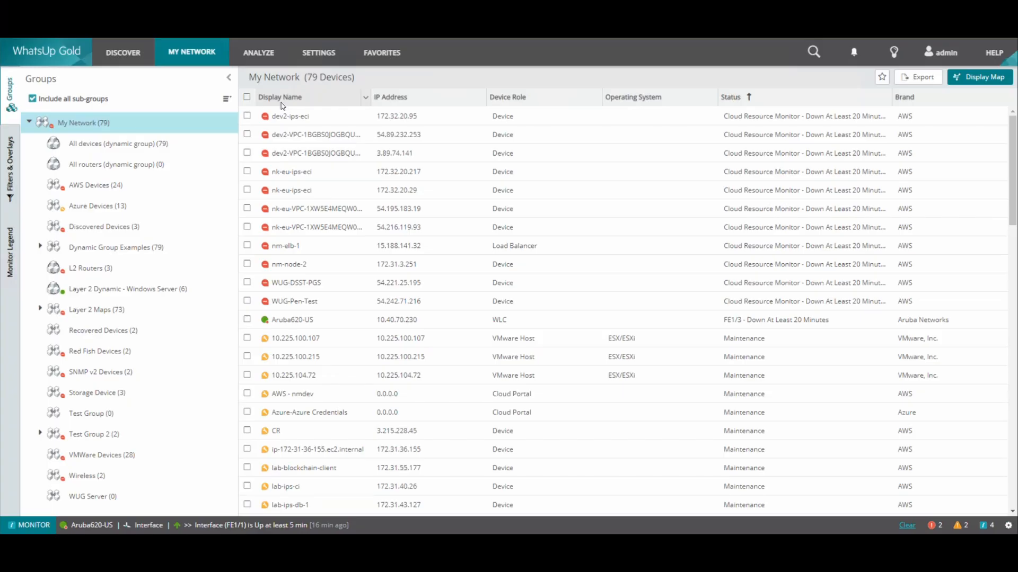
Name a new group 'WUG Dynamic Group - SNMP Creds' and make it a SQL-built WUG dynamic group
click(227, 98)
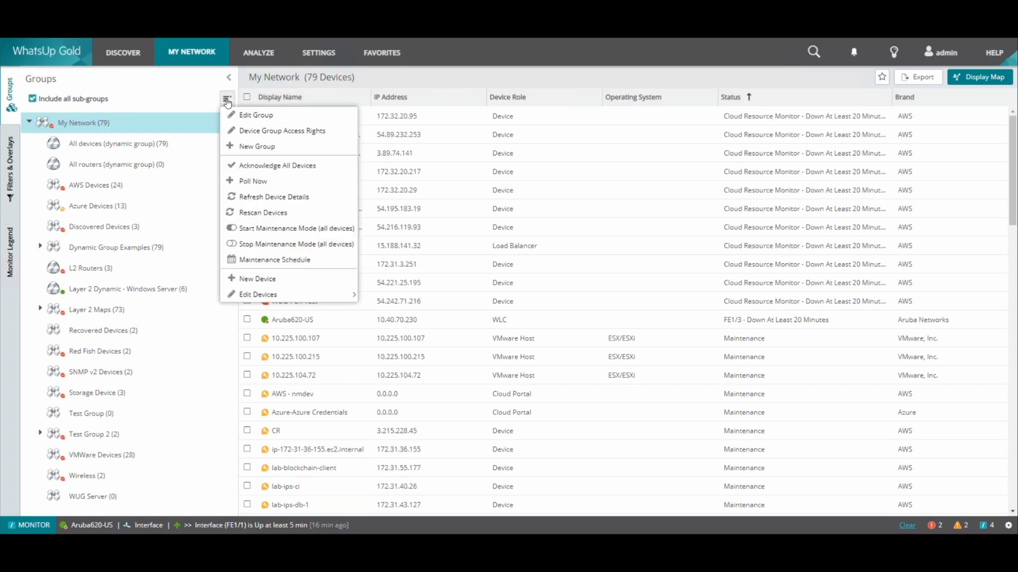
click(257, 146)
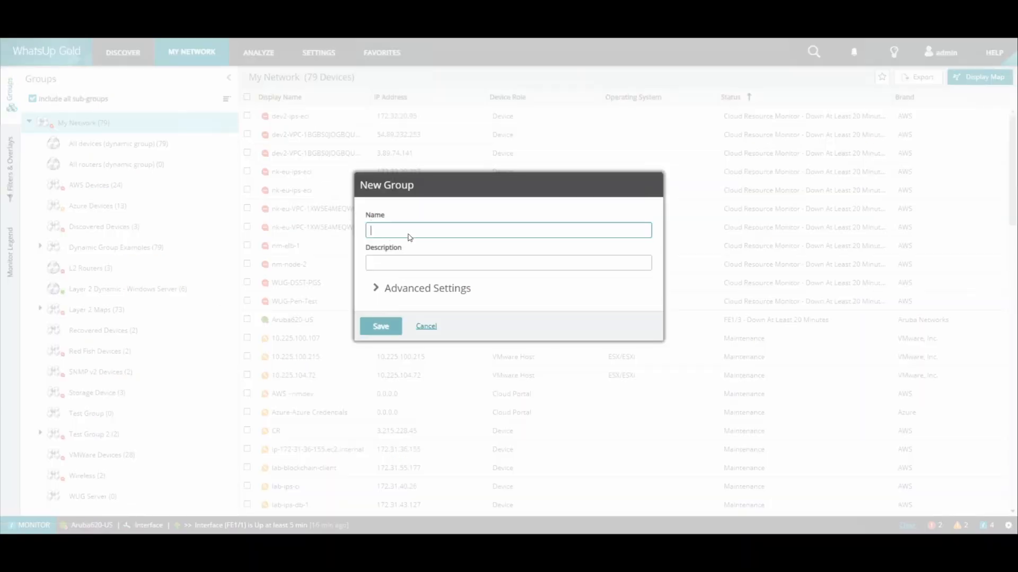
text(WUG Dynamic Group - SNMP Creds)
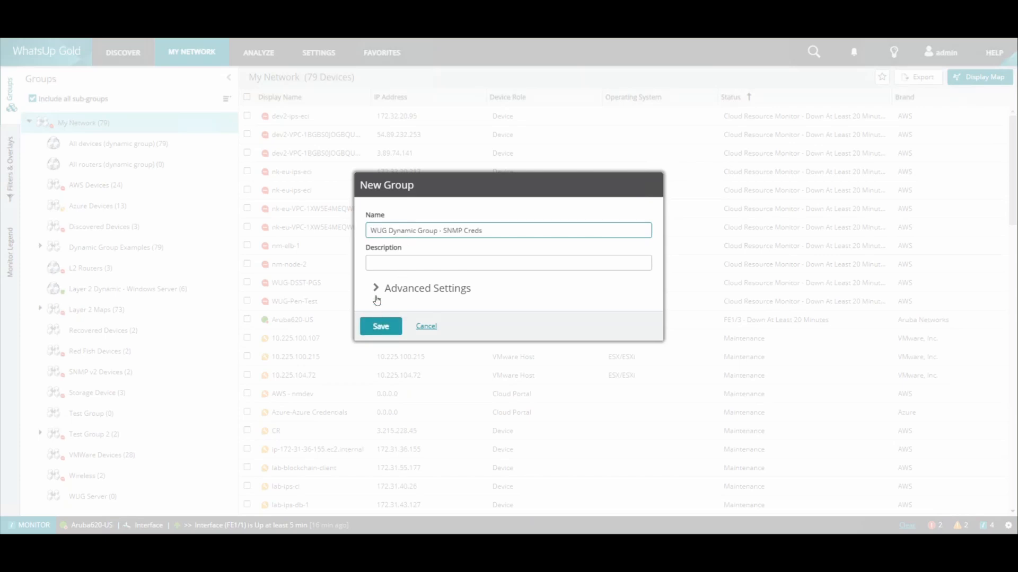
click(376, 288)
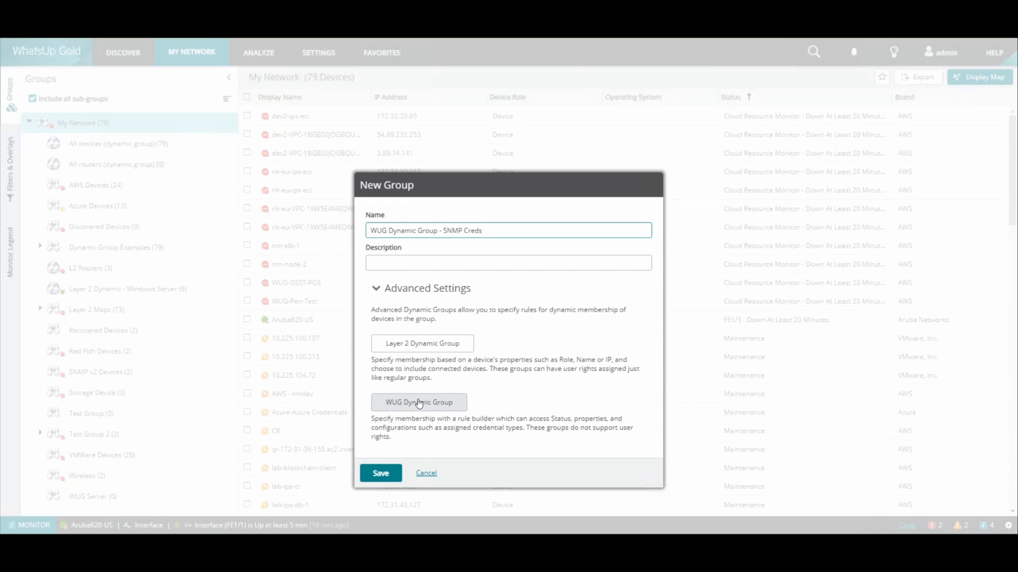
click(418, 402)
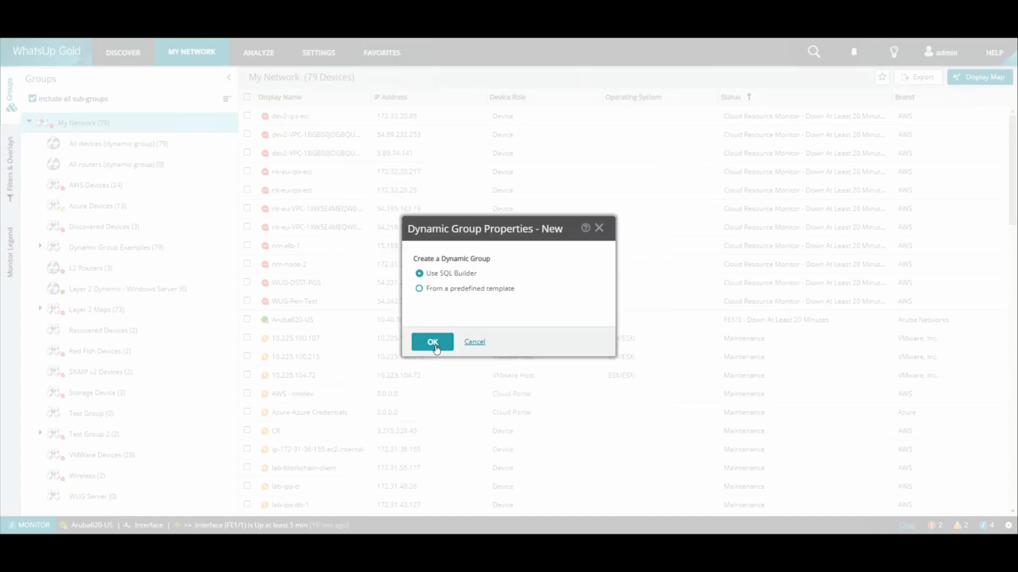
click(433, 341)
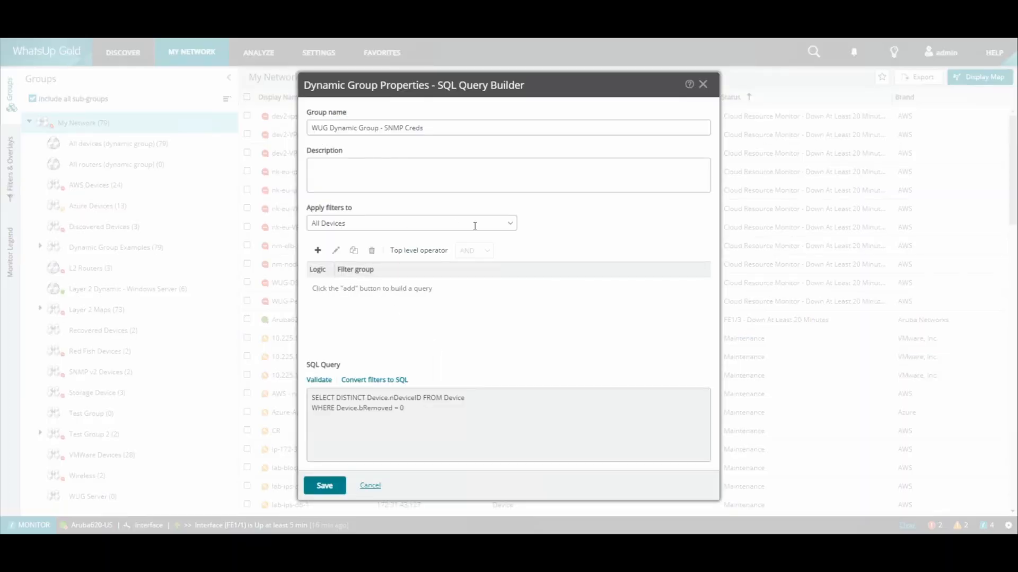
Add a 'Credential has SNMP' filter in the query builder and save the group
click(411, 224)
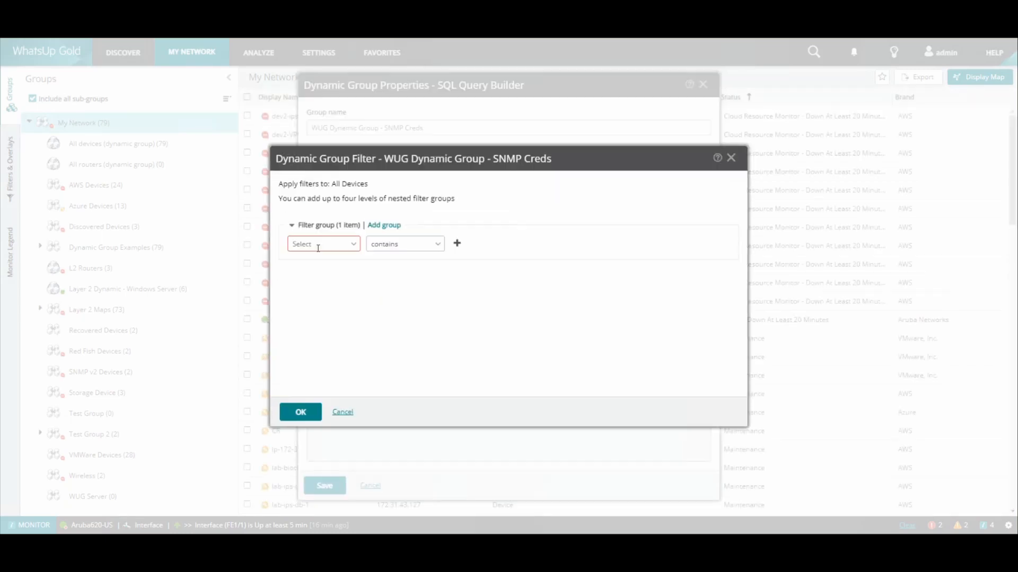
click(323, 243)
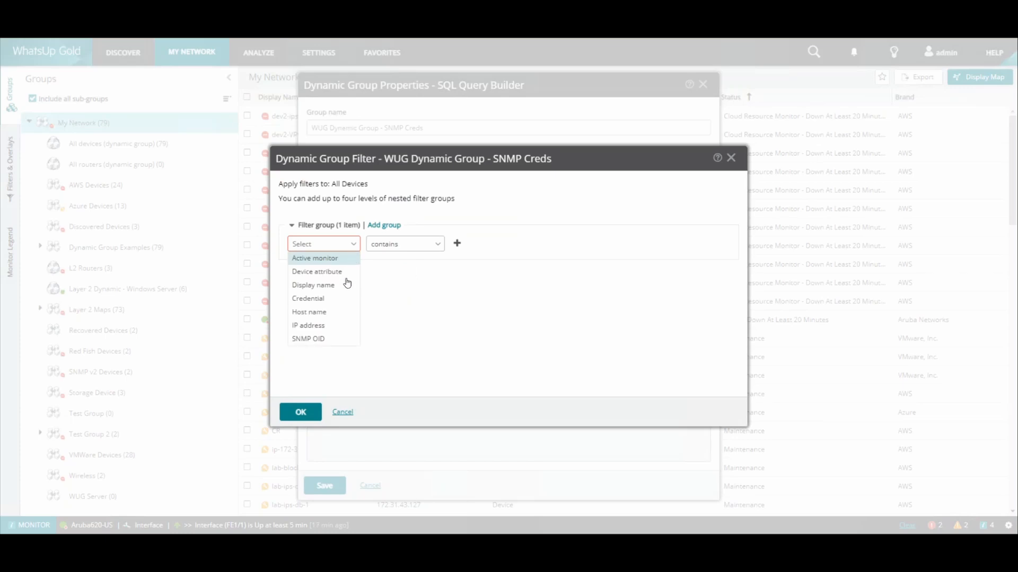
click(307, 299)
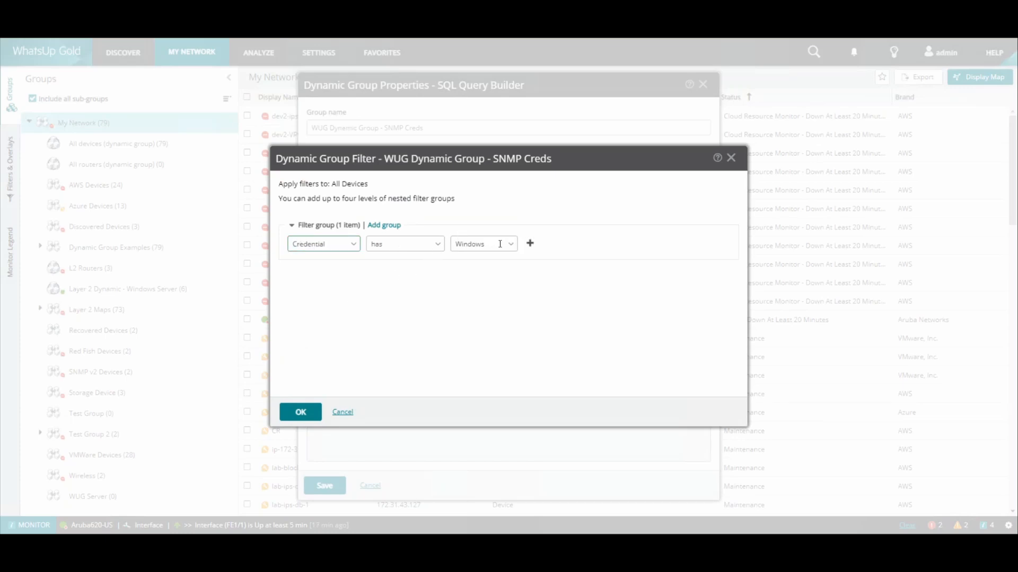
click(404, 243)
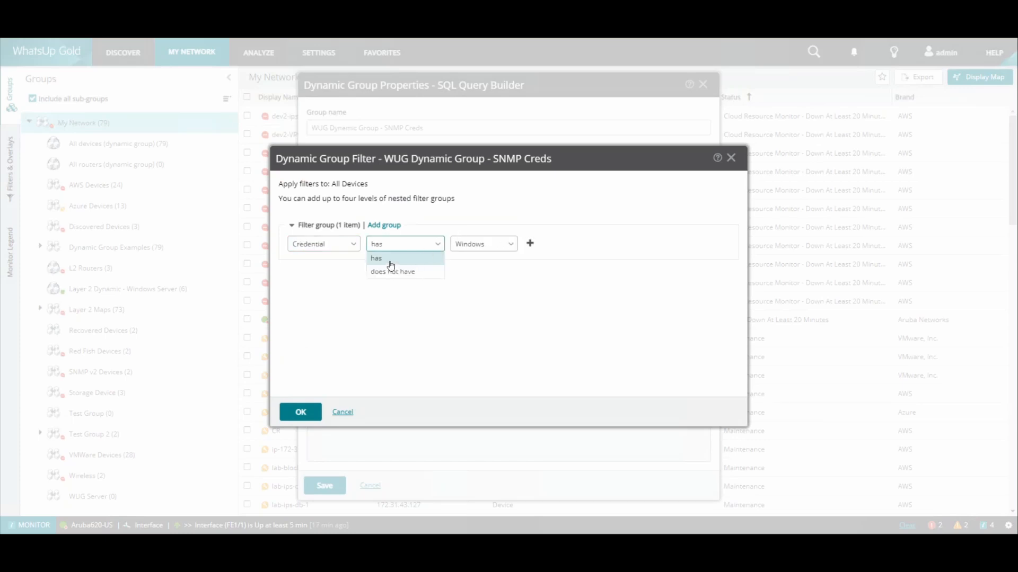
click(376, 257)
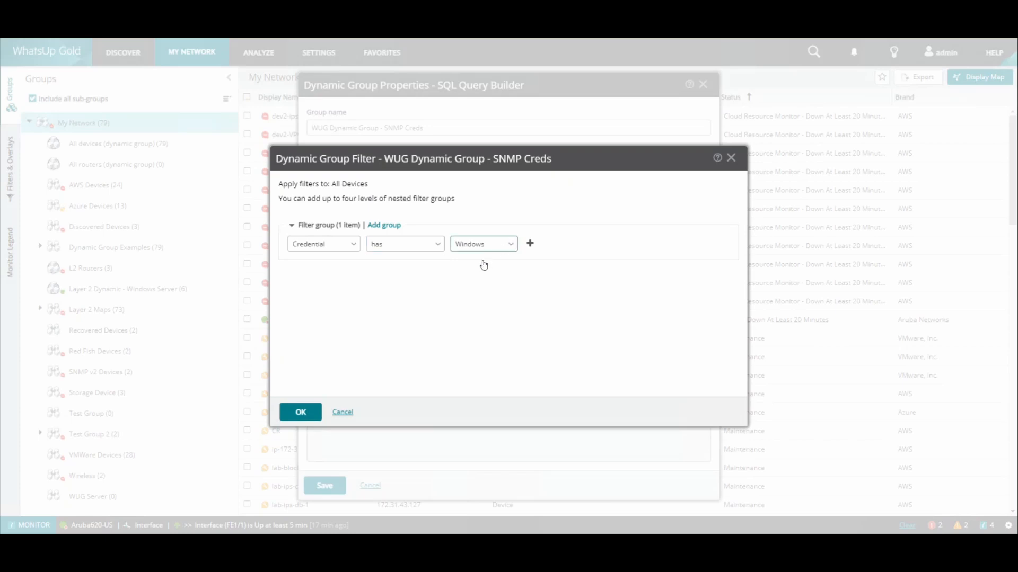
click(482, 243)
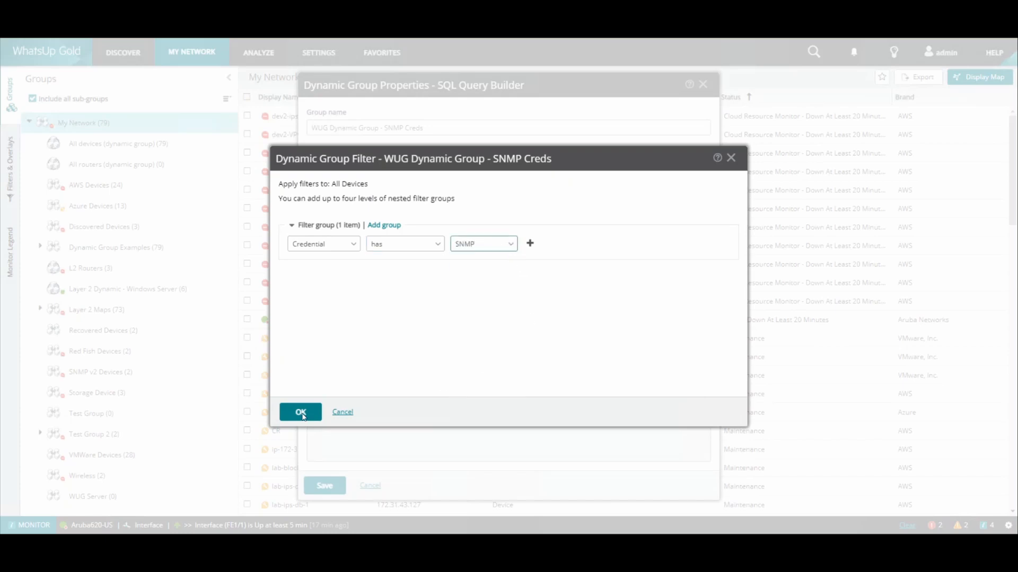
click(300, 412)
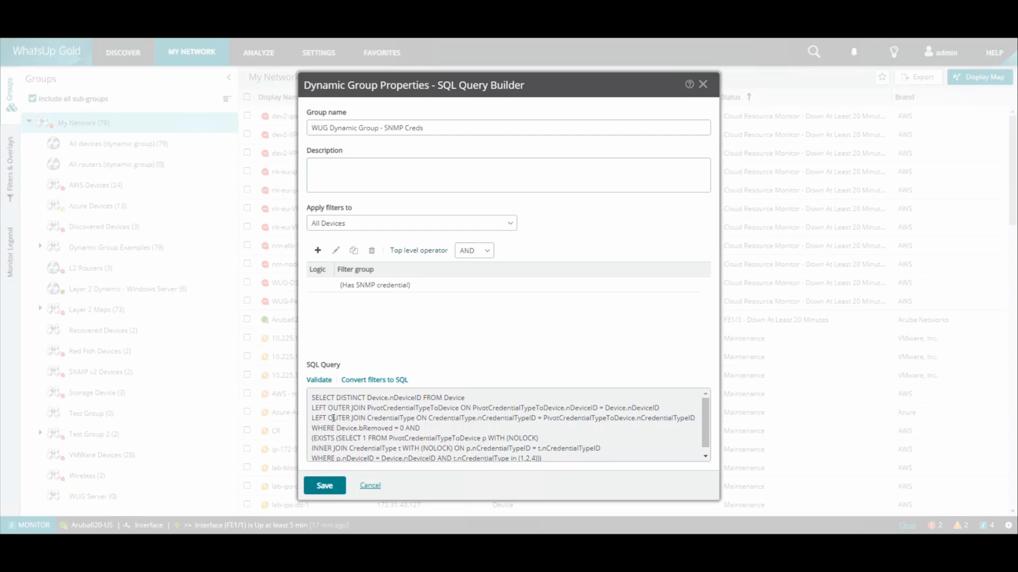
mouse_move(372, 419)
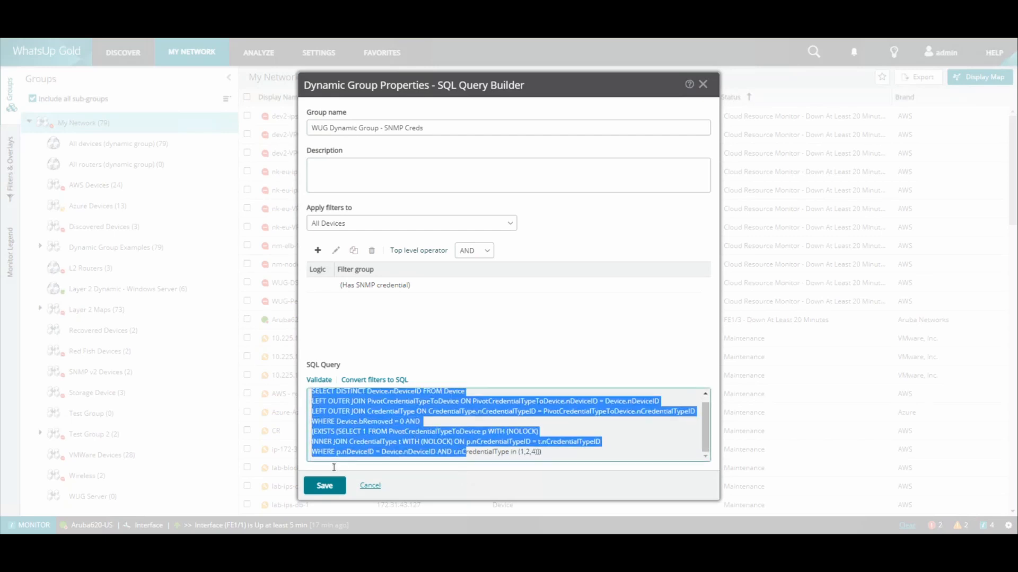
click(324, 486)
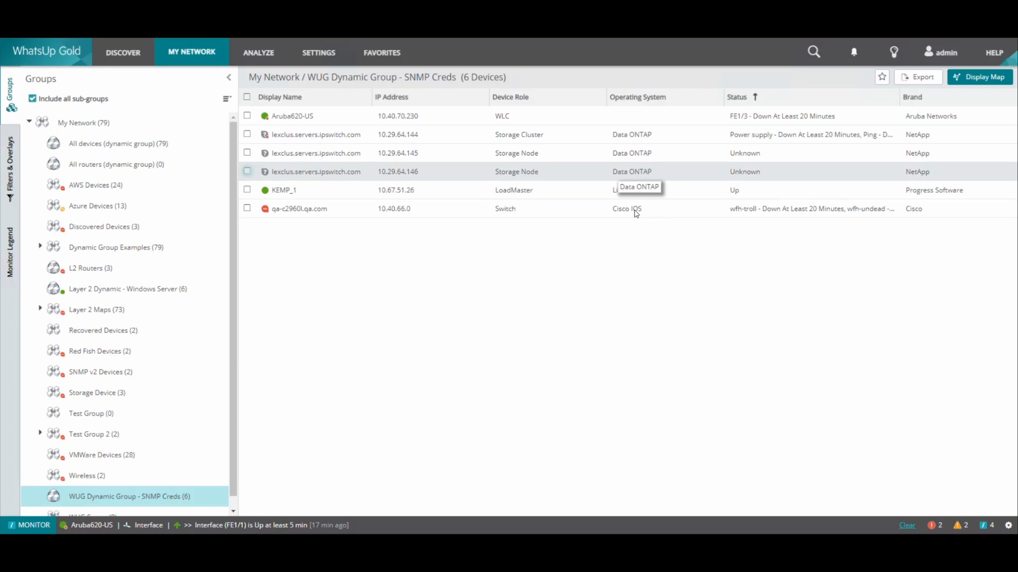
Open My Network to list all 79 devices
click(245, 226)
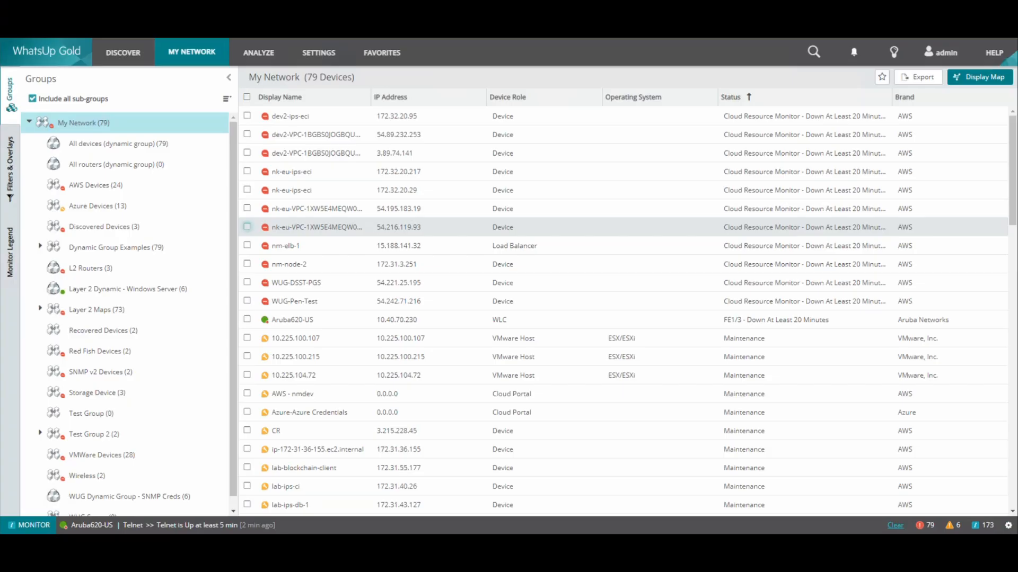
Start the SQL-builder WUG dynamic group 'WUG Dynamic Group - Polling by hostname' and request filter conversion
click(226, 98)
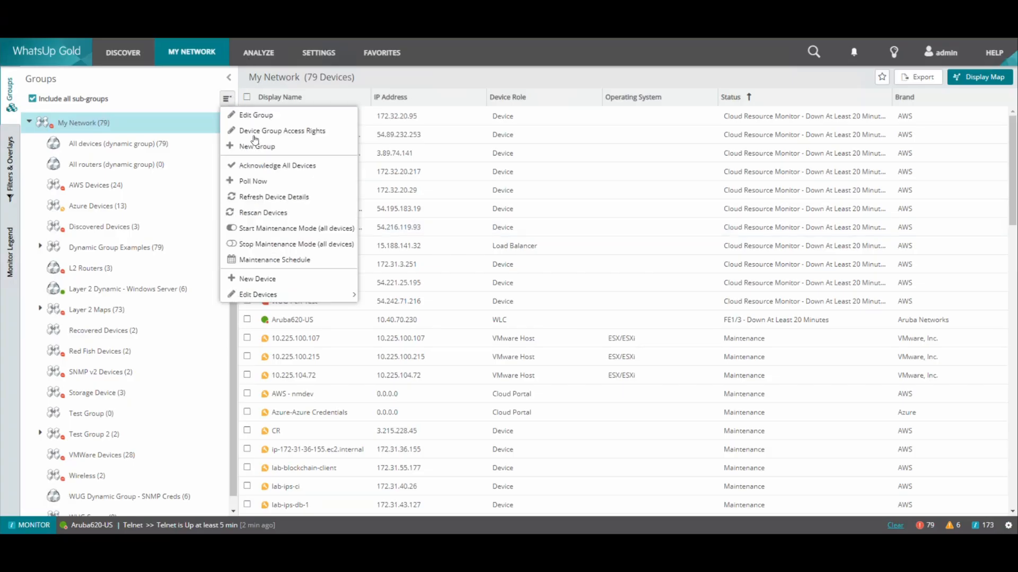
click(257, 146)
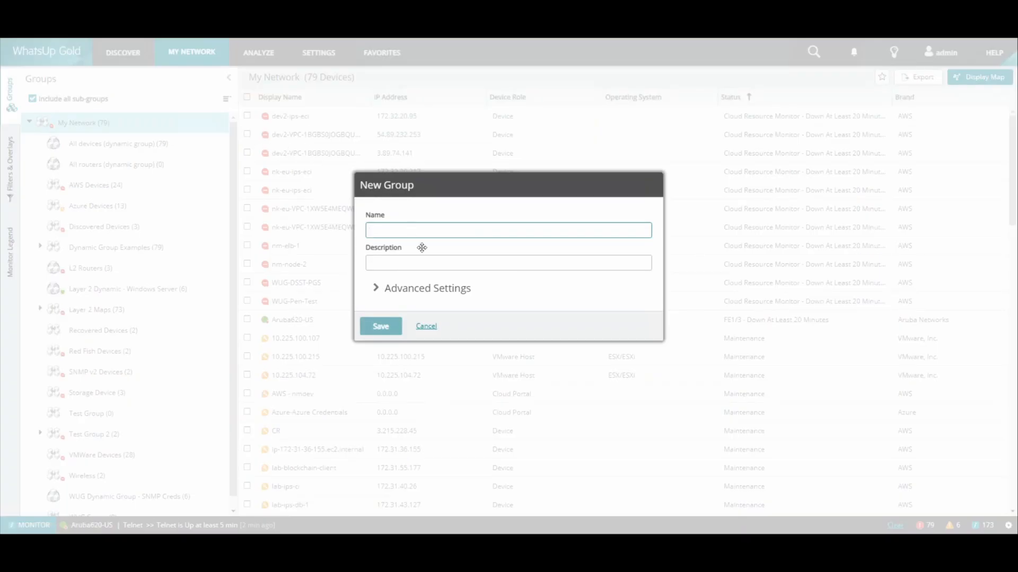
click(427, 287)
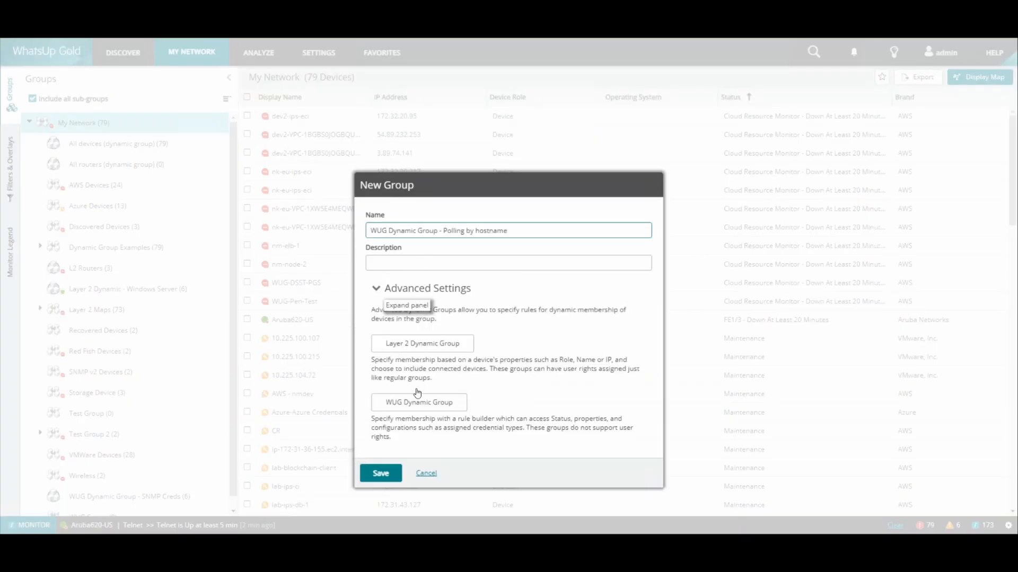
click(418, 402)
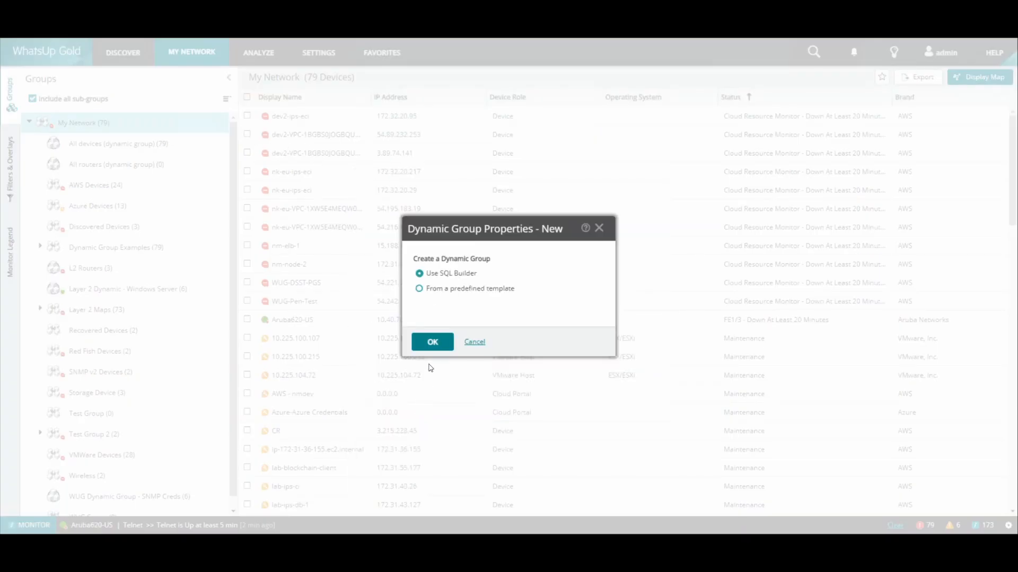
click(432, 341)
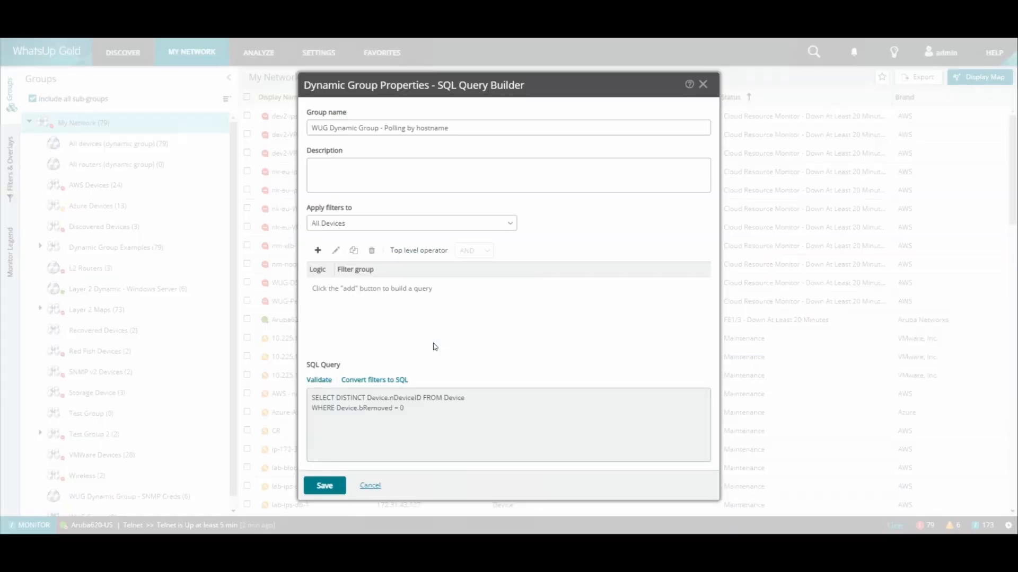
mouse_move(424, 333)
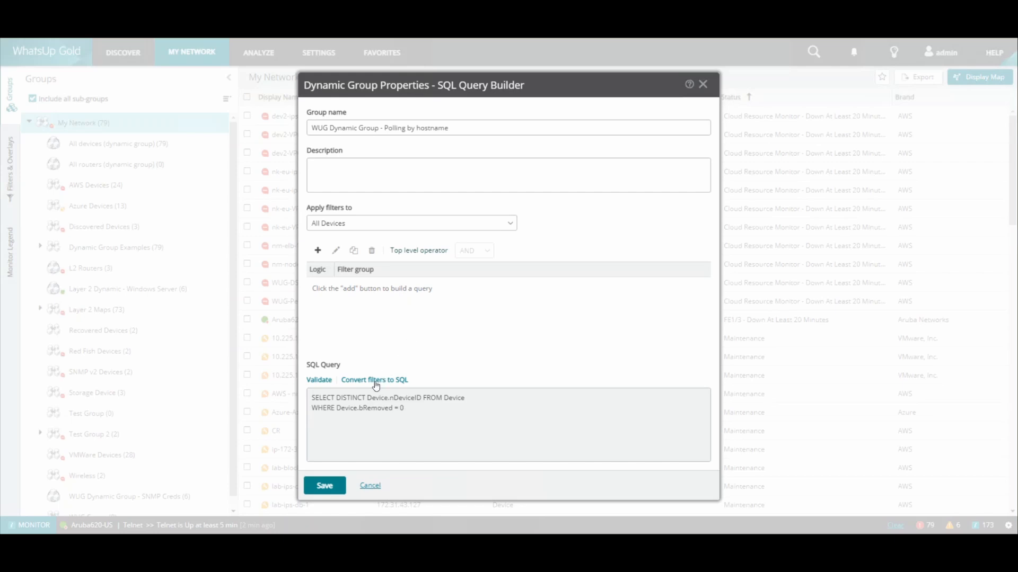
click(374, 380)
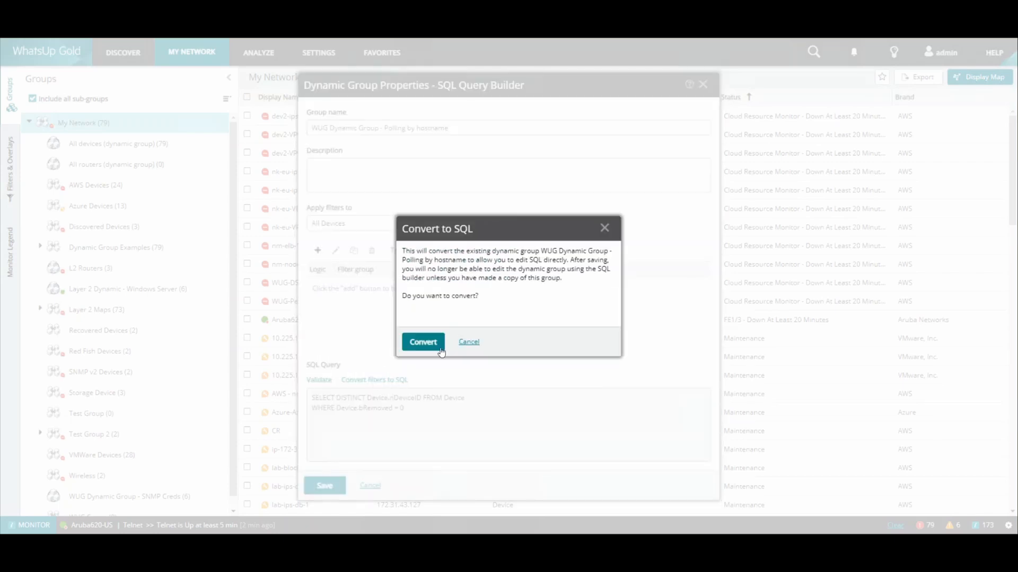
Convert to SQL, validate and save the hostname polling query, then show My Network
click(423, 342)
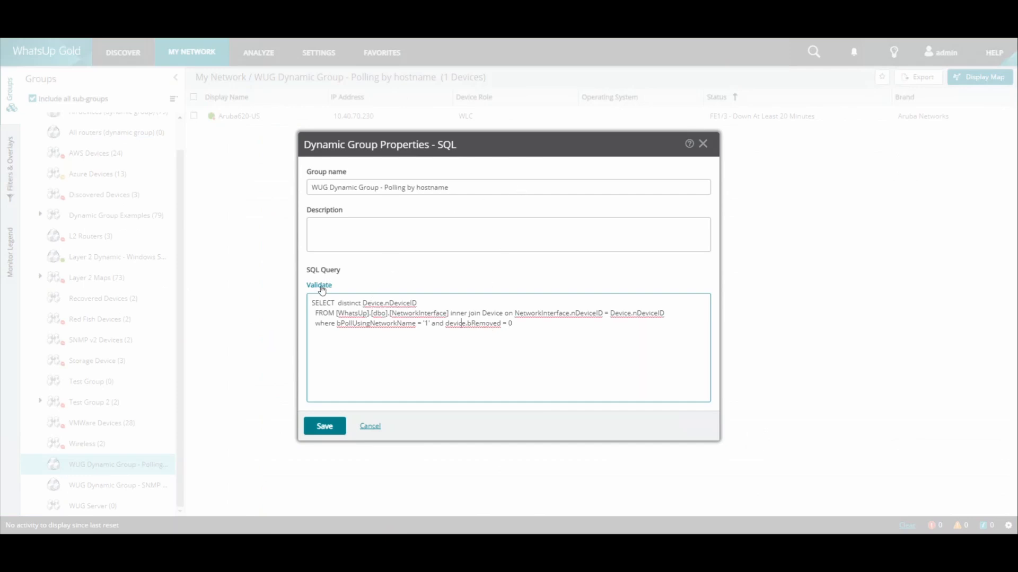
click(319, 285)
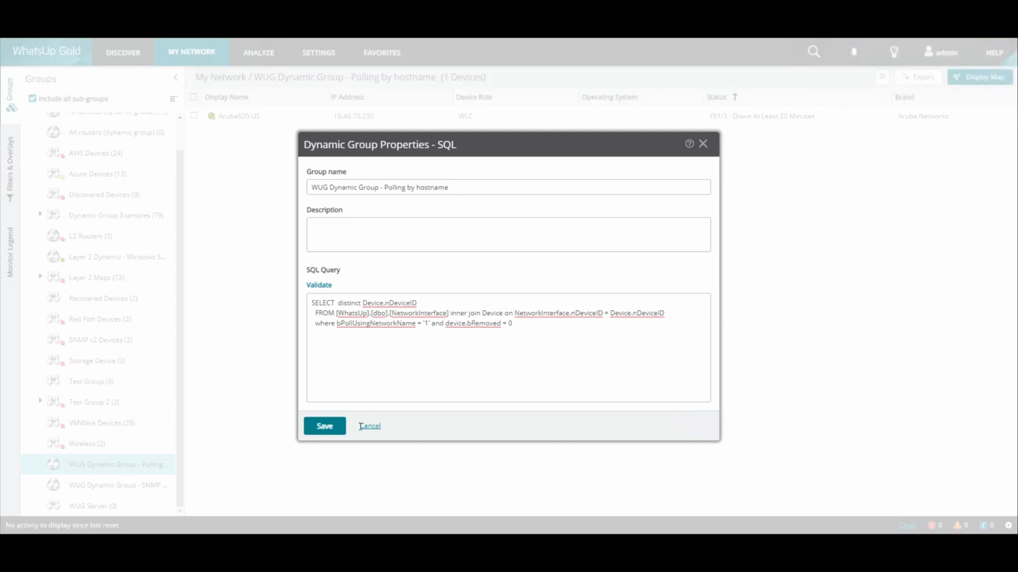
click(325, 426)
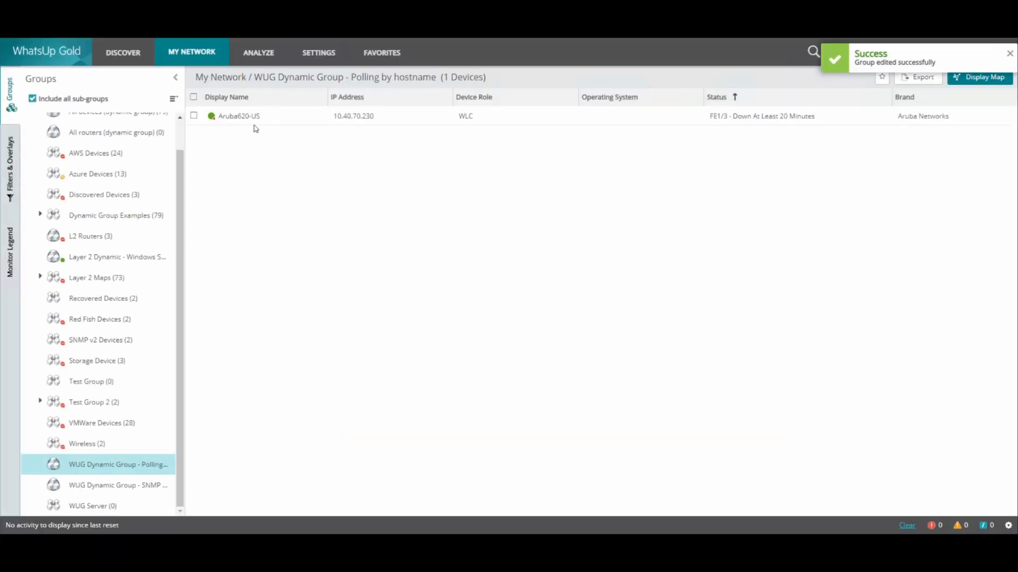
click(238, 116)
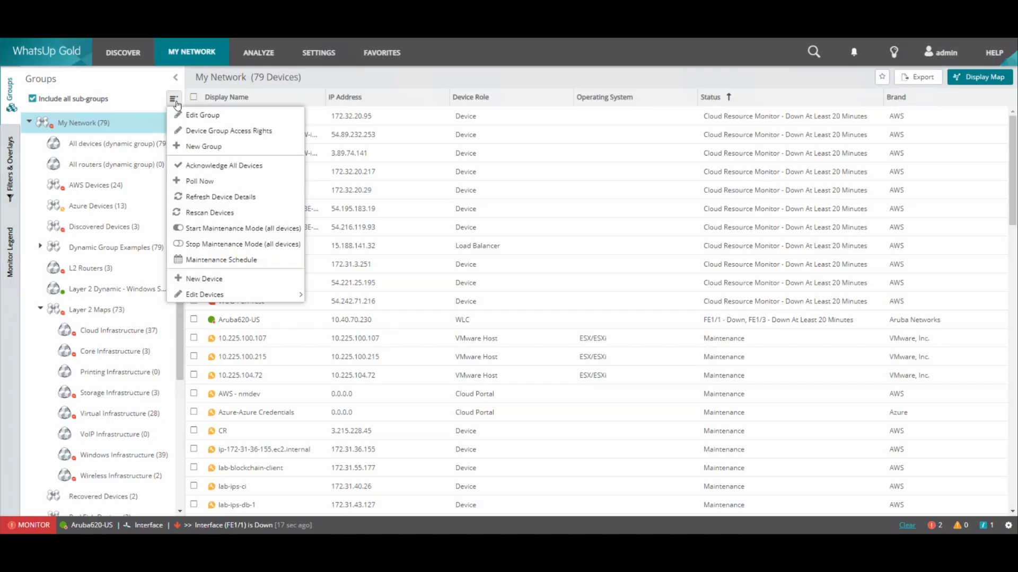
Create and save the SQL-based 'Critical Polling' dynamic group listing 7 devices
click(203, 146)
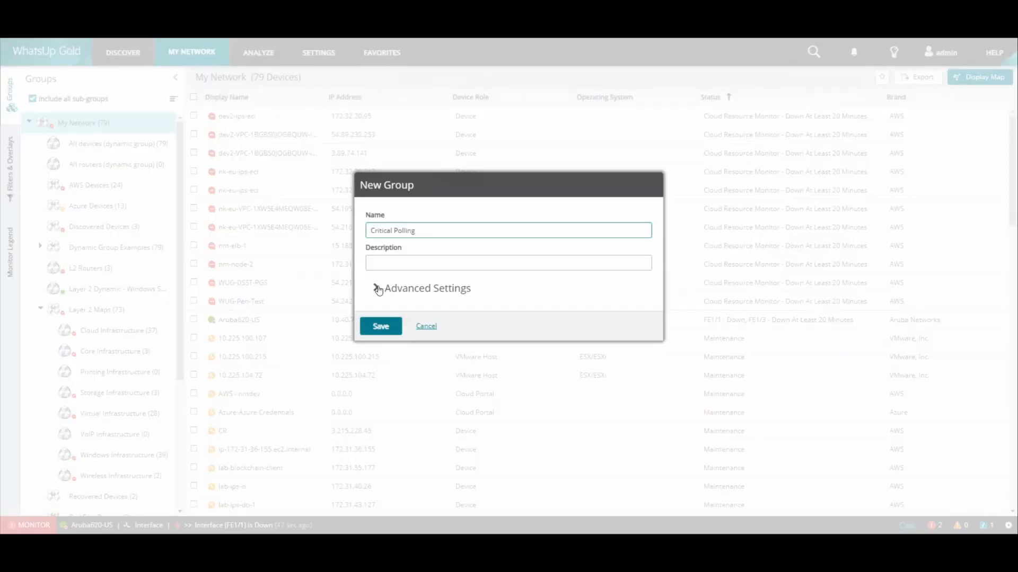
click(428, 288)
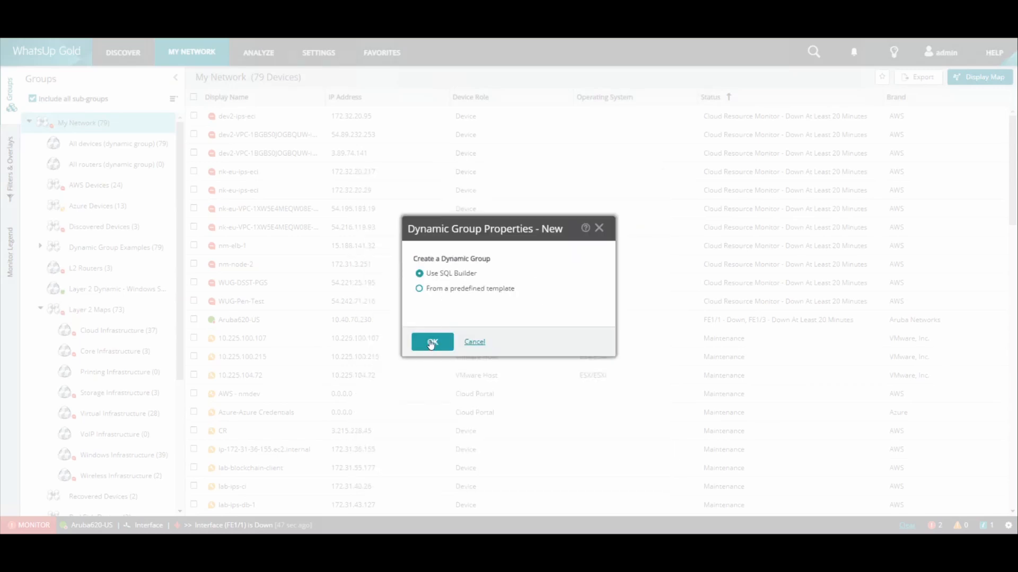
click(431, 342)
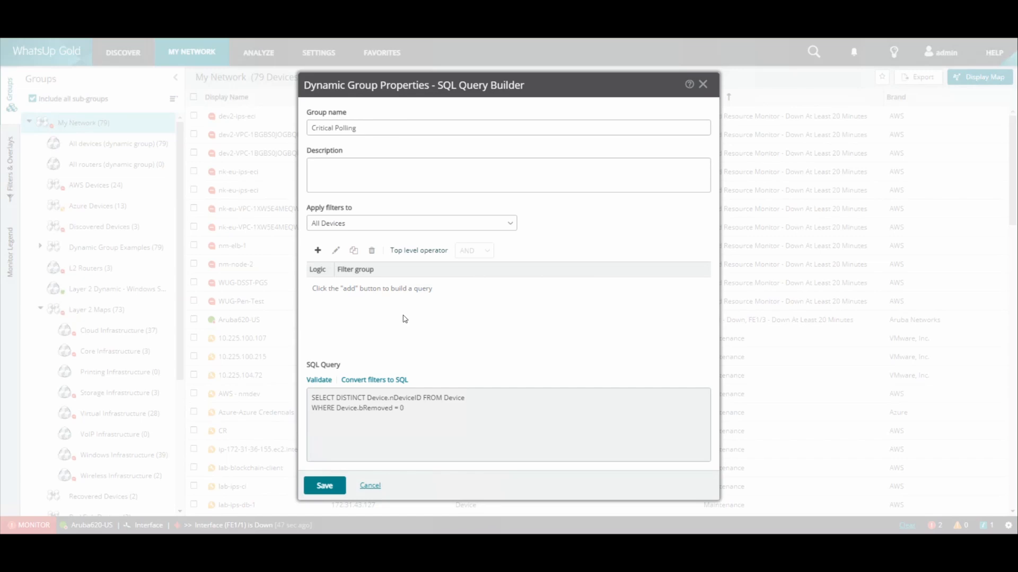
mouse_move(369, 383)
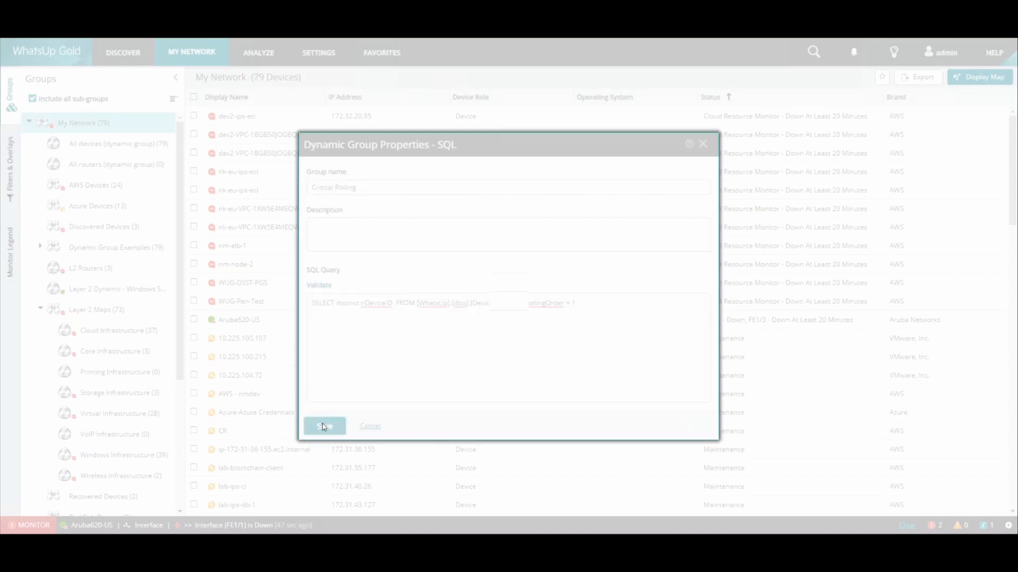
click(323, 425)
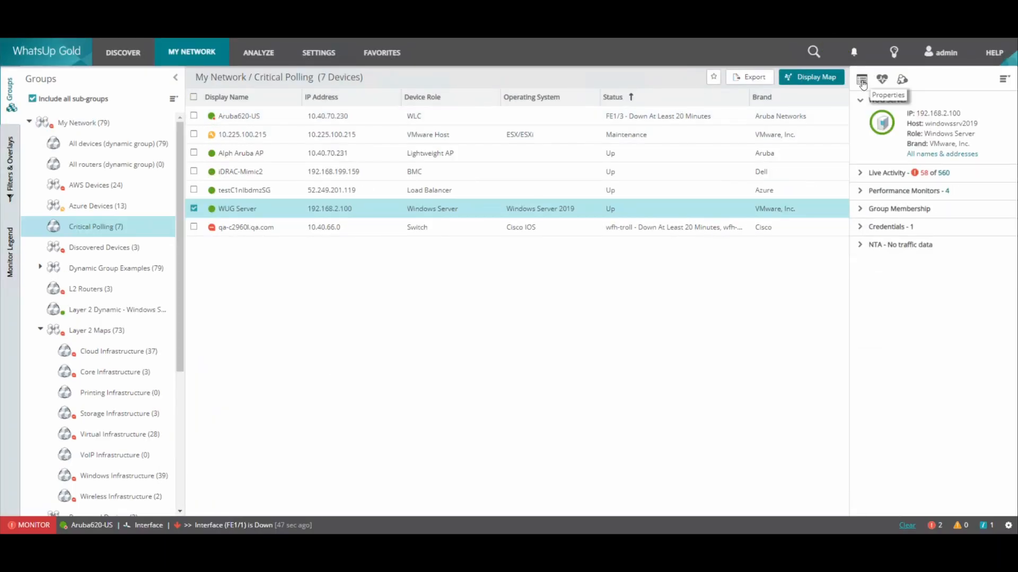
Select the SNMP timeout value while writing the High SNMP Timeout query (timeout above 2)
click(861, 79)
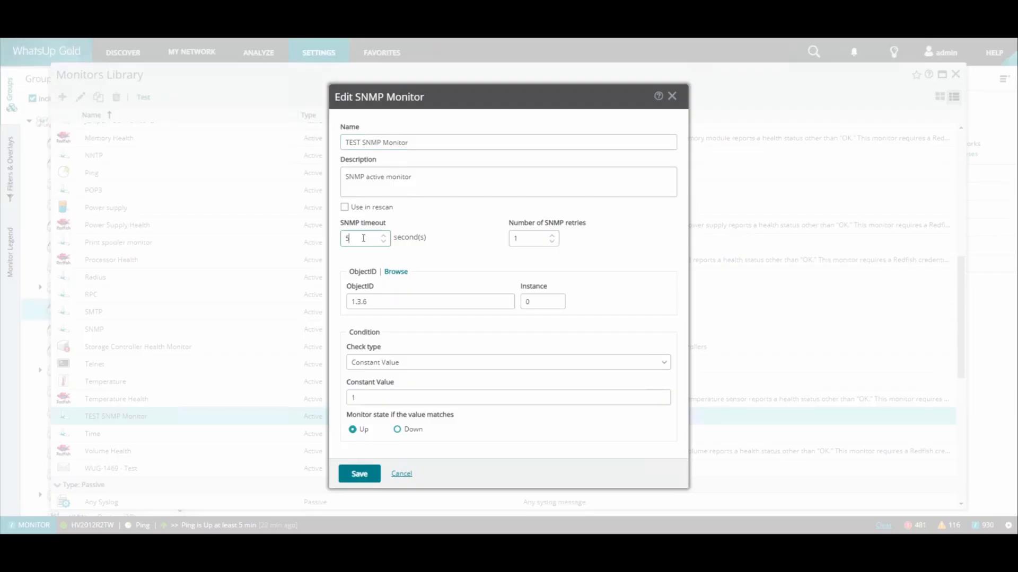
triple_click(364, 237)
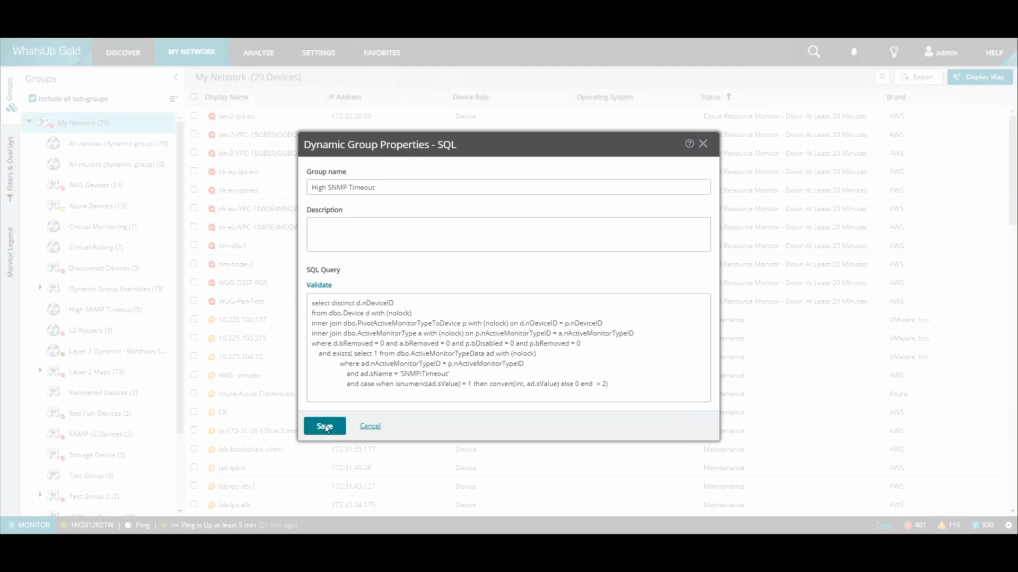
Save the High SNMP Timeout dynamic group
click(324, 425)
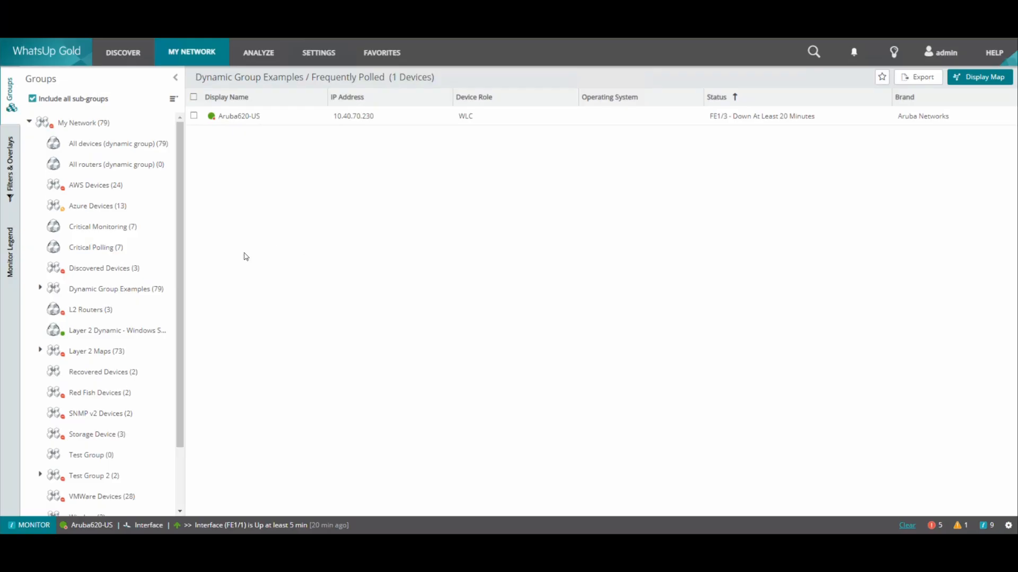
Expand Dynamic Group Examples and open Aruba620-US's properties showing its 13 monitors
click(41, 289)
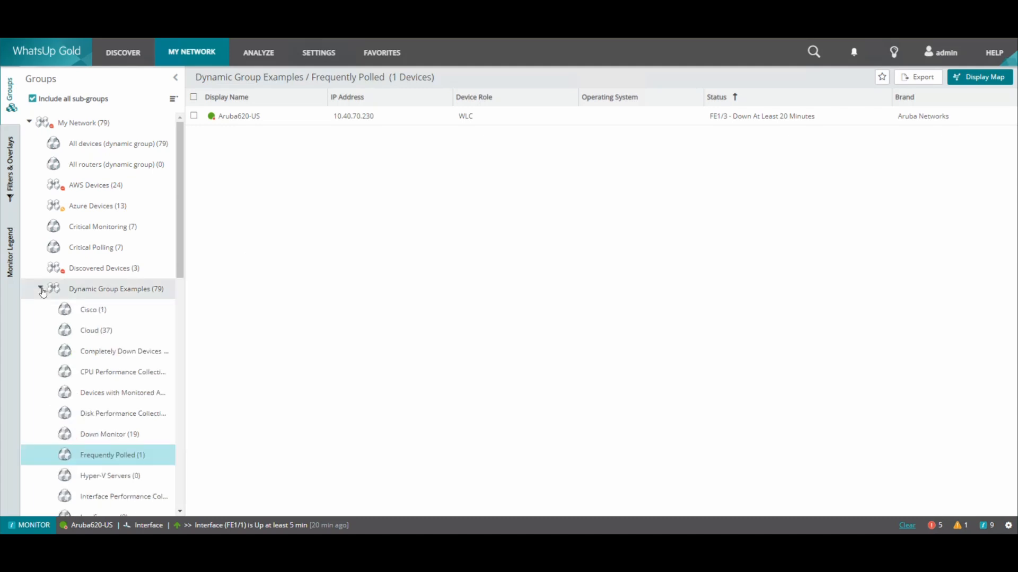
mouse_move(110, 476)
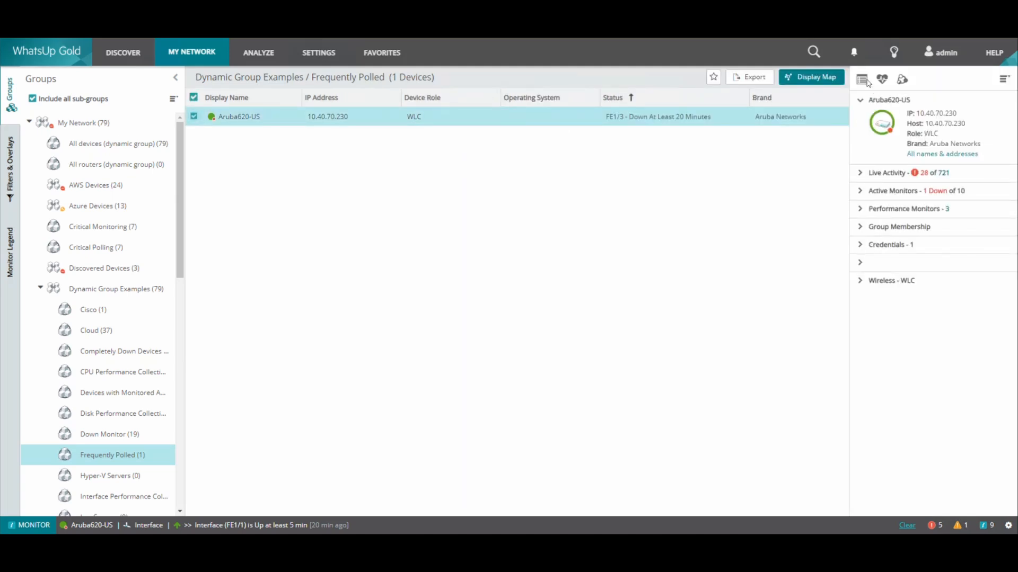
click(865, 78)
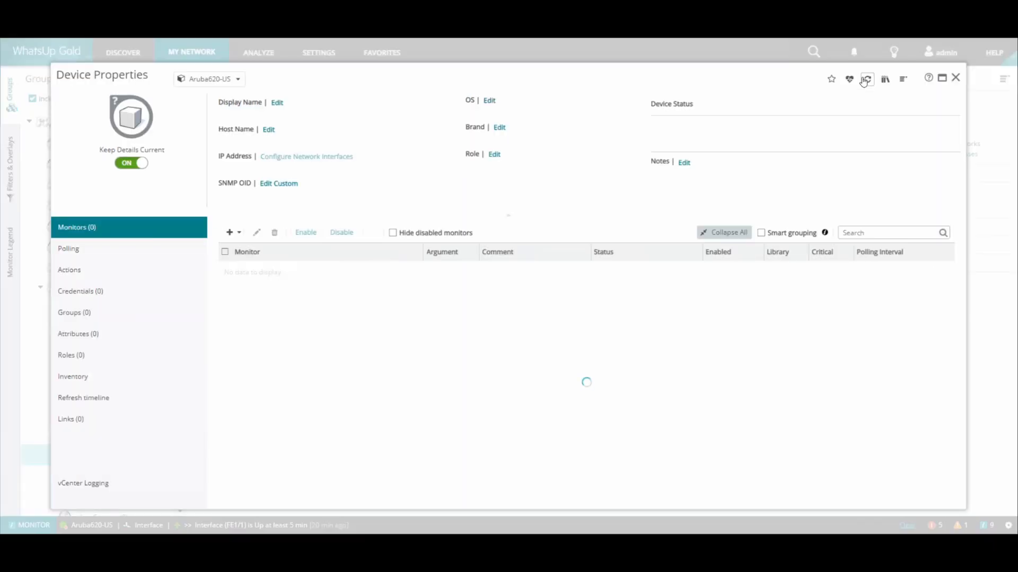
click(867, 79)
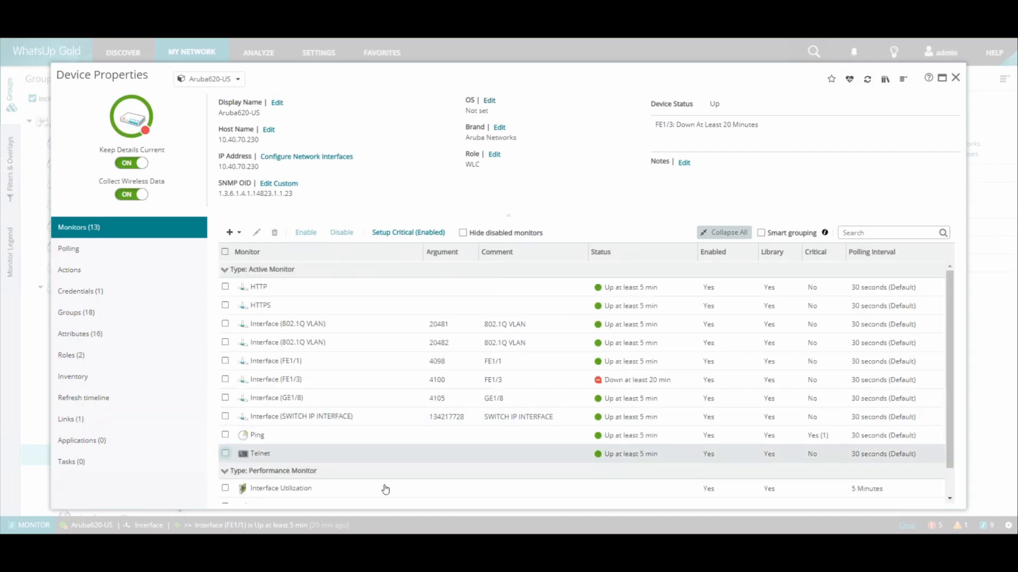